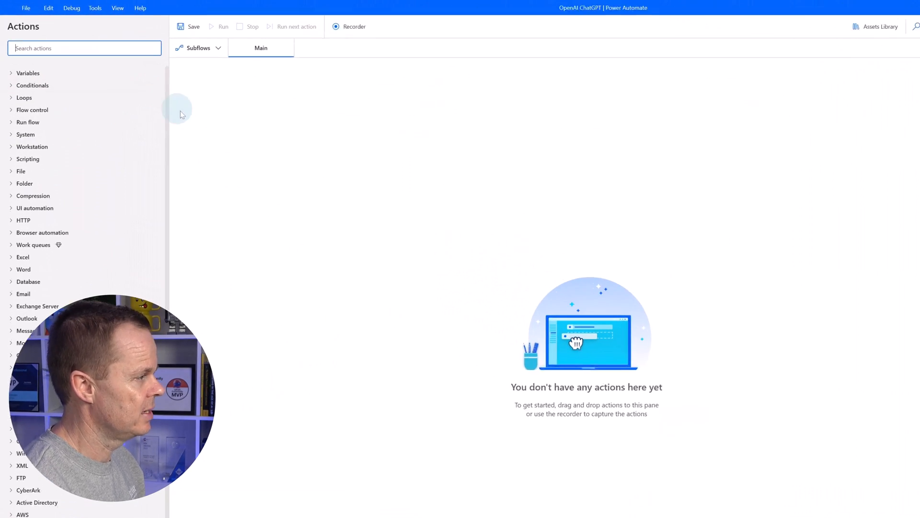
Search actions for 'invoke' and add Invoke web service to the flow
{"action": "type", "text": "invoke"}
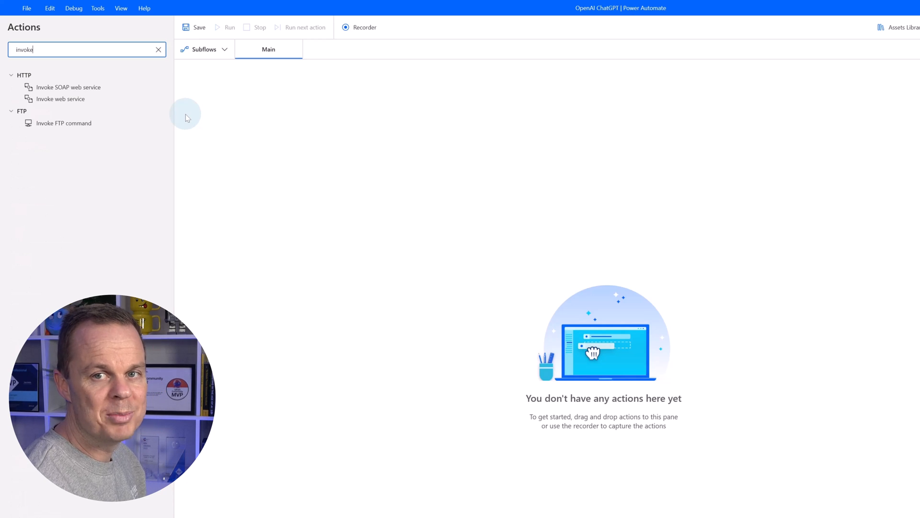
{"action": "double_click", "coordinate": [60, 99]}
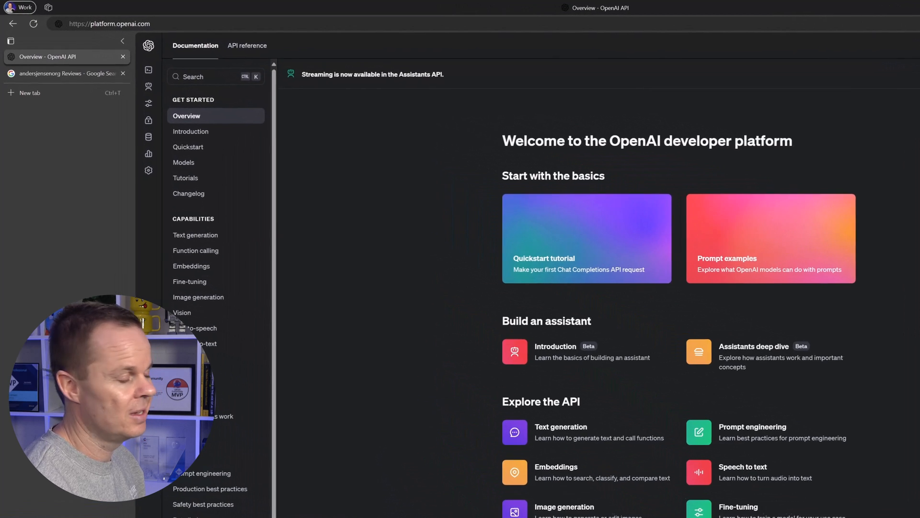
Navigate to the API reference's Authentication section and copy the chat completions endpoint URL
{"action": "left_click", "coordinate": [109, 24]}
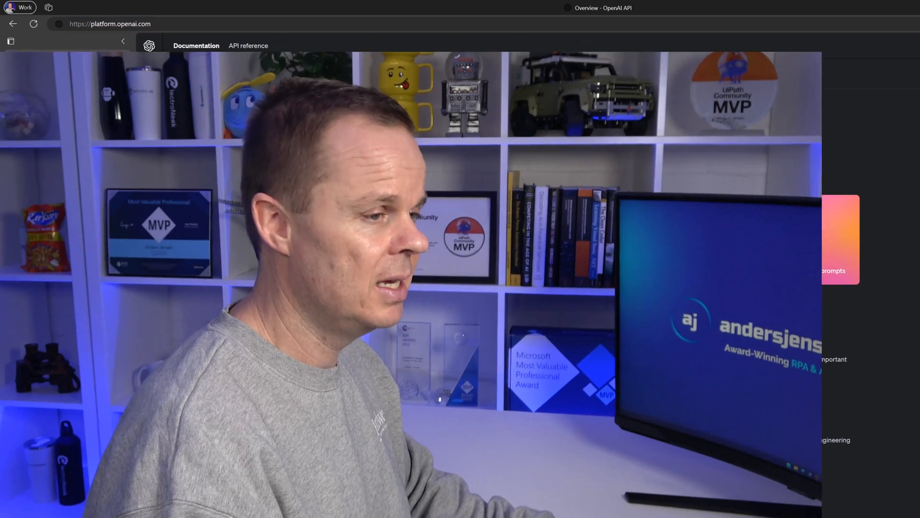
{"action": "left_click", "coordinate": [11, 41]}
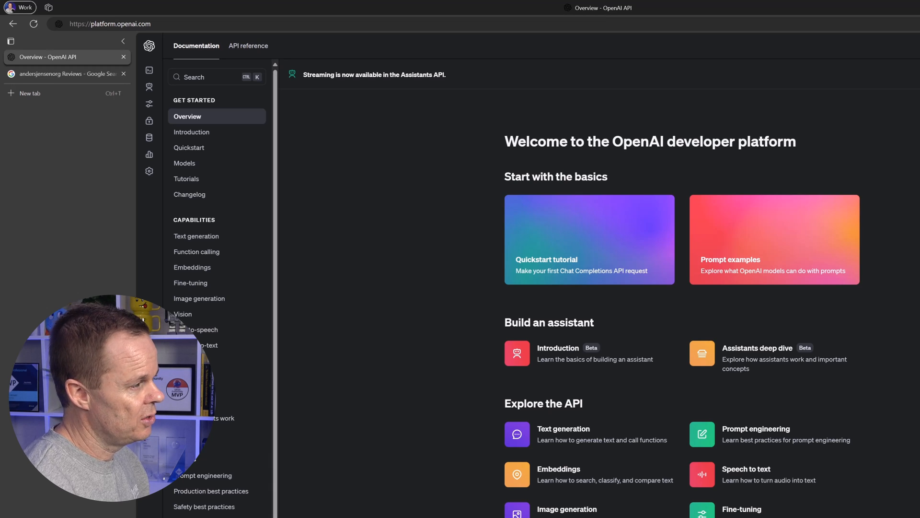
{"action": "left_click", "coordinate": [248, 46]}
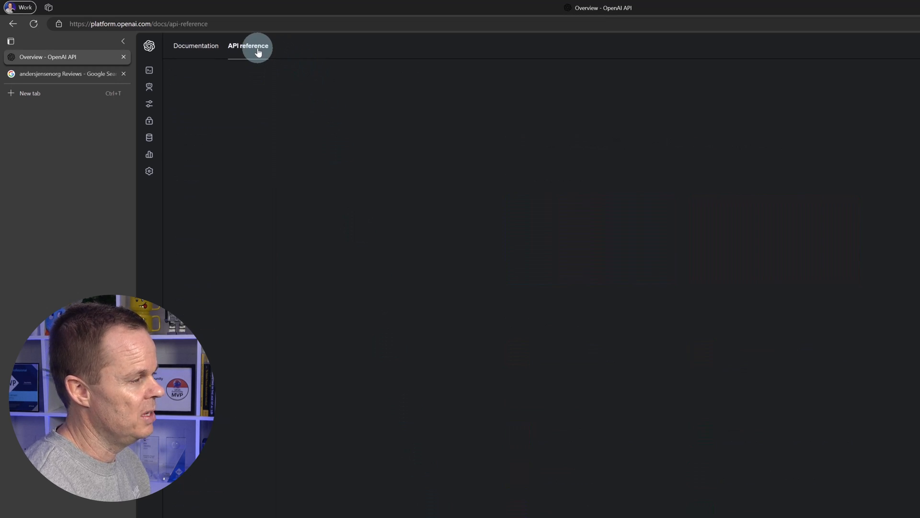
{"action": "left_click", "coordinate": [248, 46]}
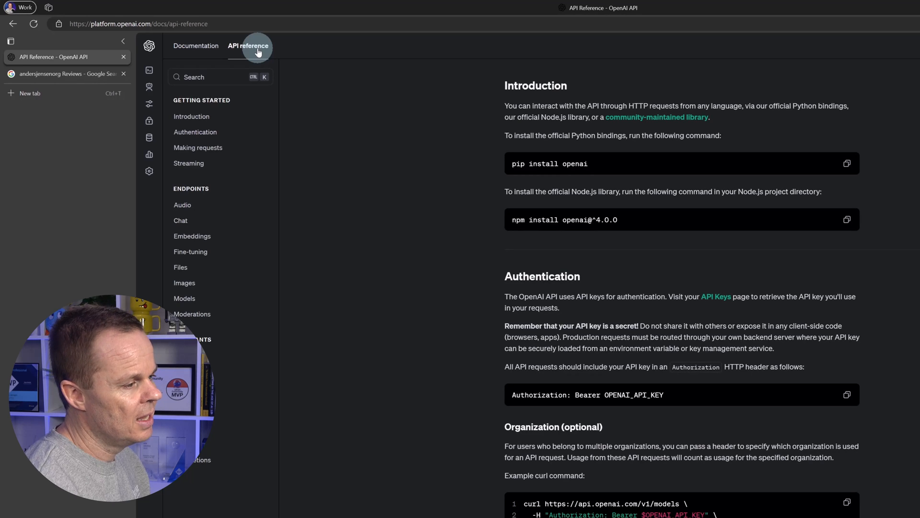
{"action": "left_click", "coordinate": [195, 132]}
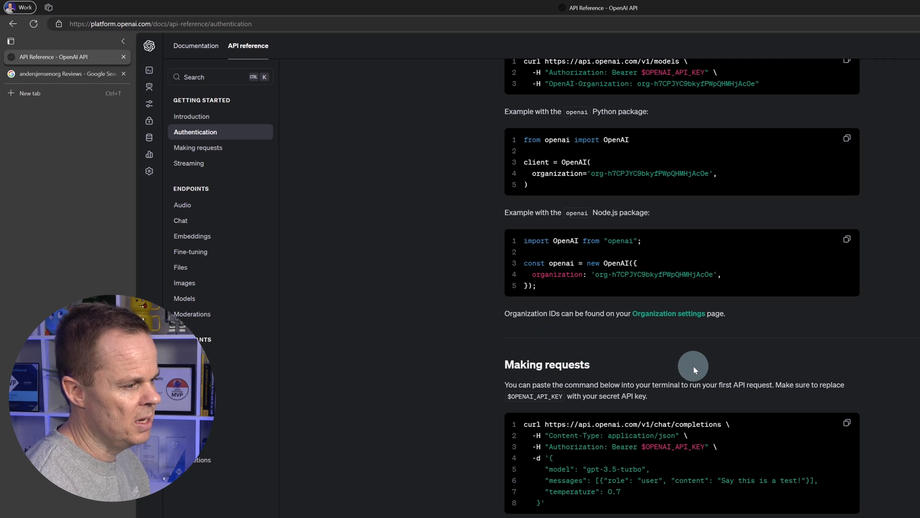
{"action": "mouse_move", "coordinate": [546, 423]}
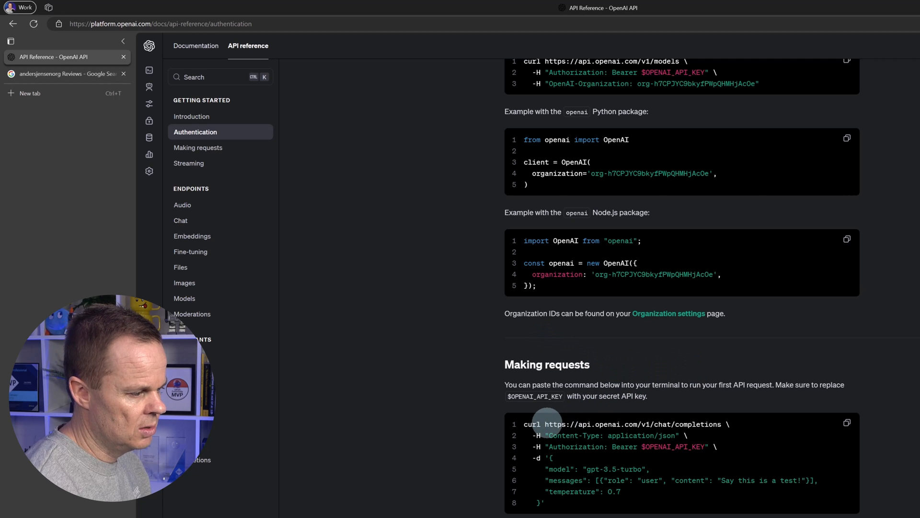
{"action": "mouse_move", "coordinate": [722, 424]}
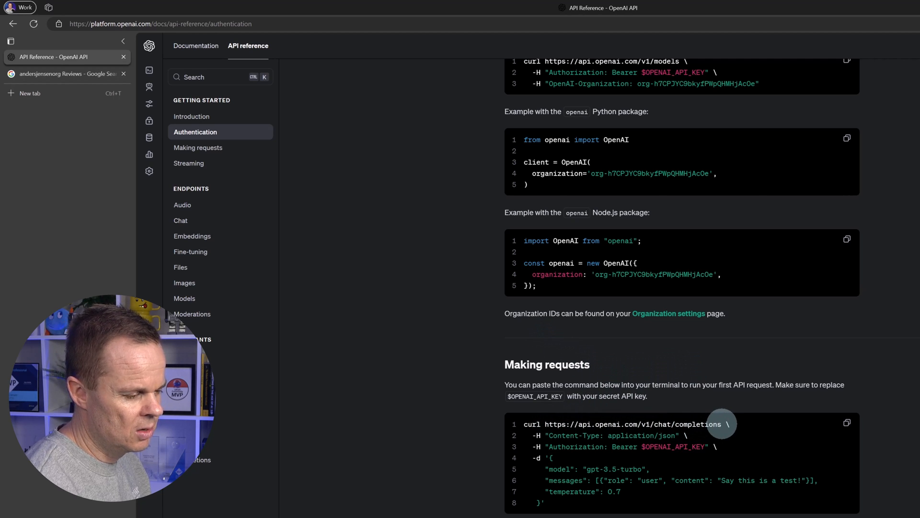
{"action": "key", "text": "ctrl+c"}
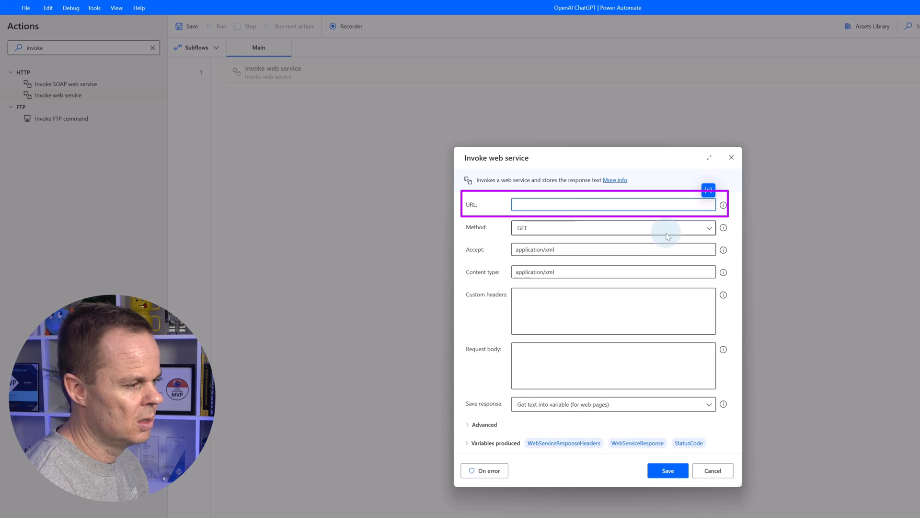
Set the URL to the chat completions endpoint, method POST, Accept and Content type application/json
{"action": "key", "text": "ctrl+v"}
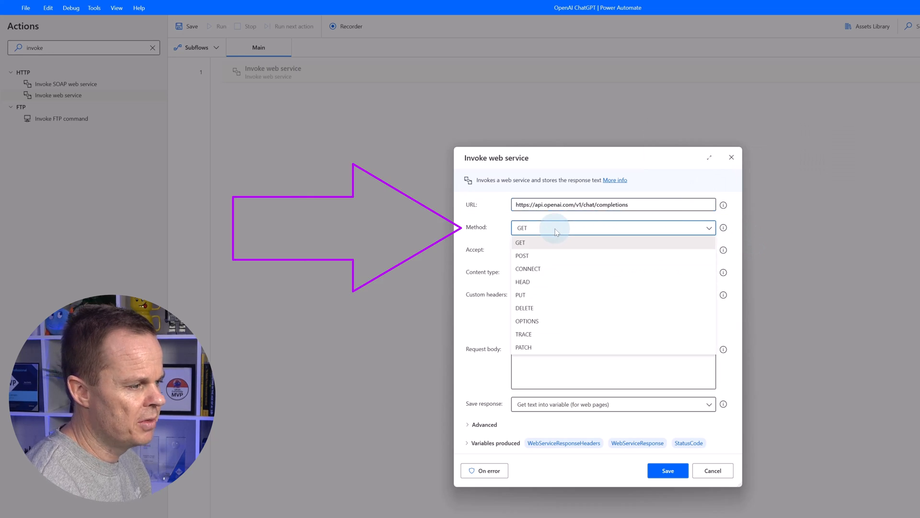
{"action": "left_click", "coordinate": [522, 256]}
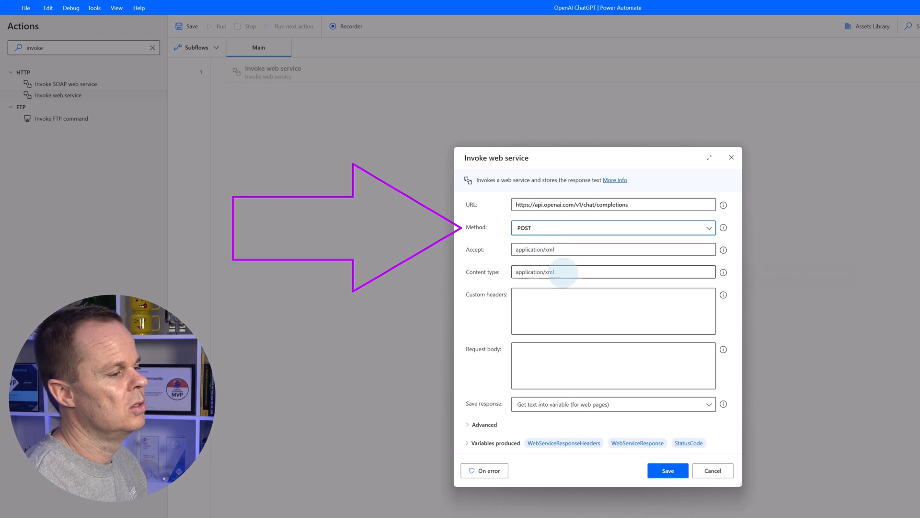
{"action": "left_click", "coordinate": [613, 249]}
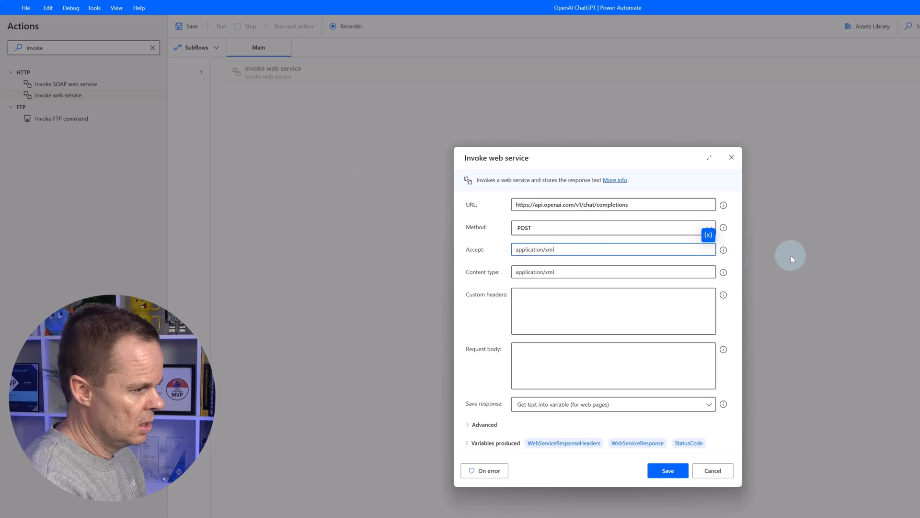
{"action": "type", "text": "application/json"}
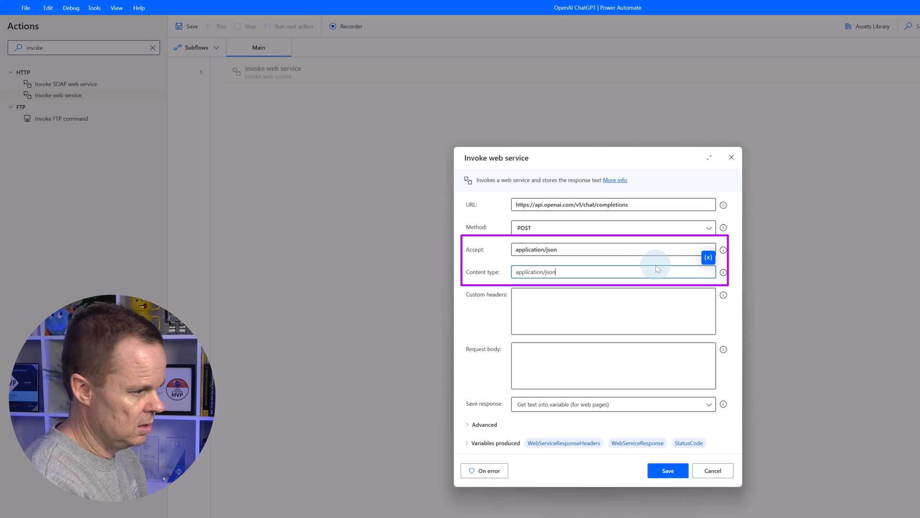
{"action": "left_click", "coordinate": [613, 311]}
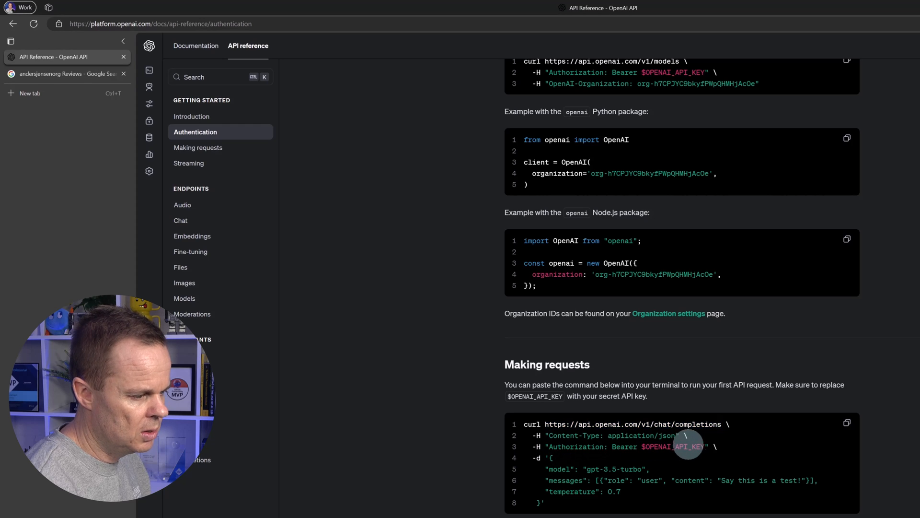
Copy the 'Authorization: Bearer $OPENAI_API_KEY' header line from the curl example
{"action": "key", "text": "ctrl+c"}
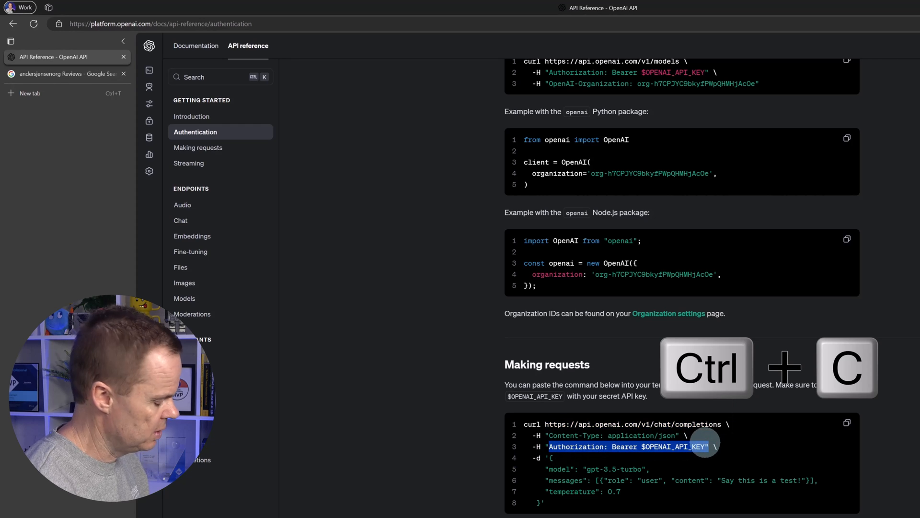
{"action": "key", "text": "ctrl+c"}
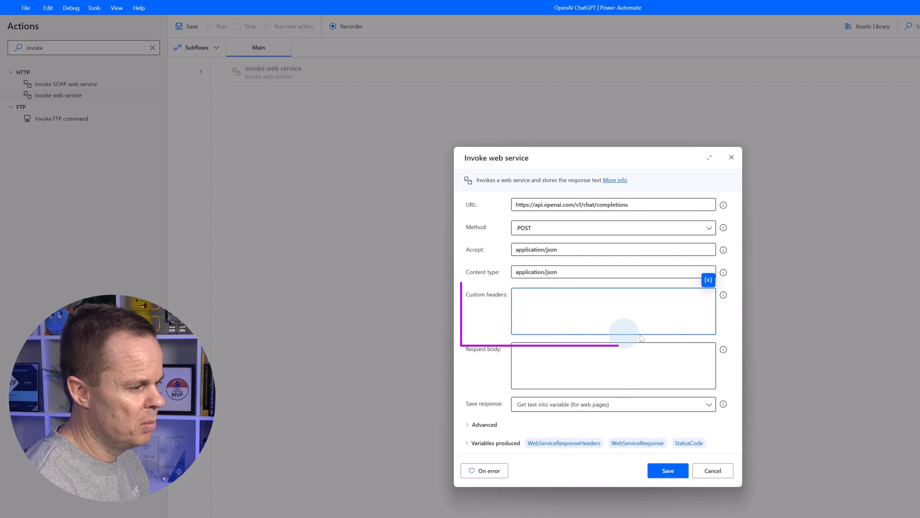
Paste the Authorization Bearer line into the Custom headers field
{"action": "key", "text": "ctrl+v"}
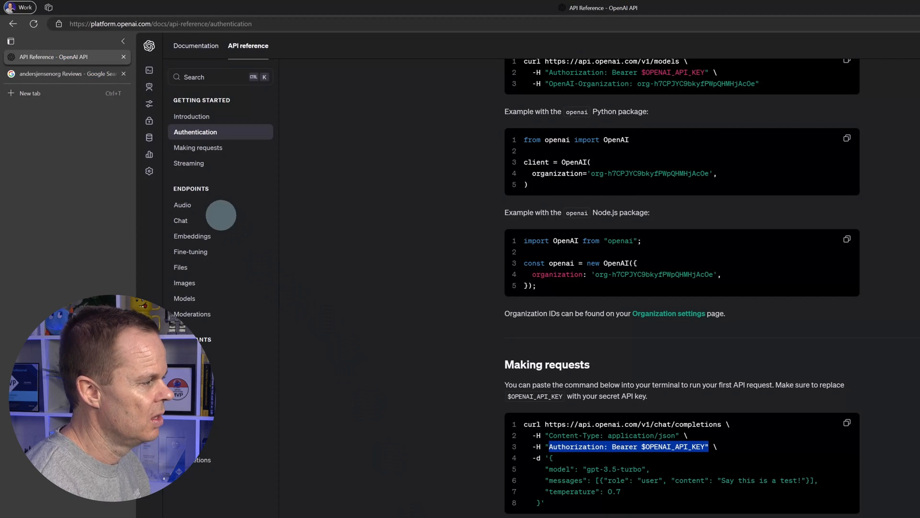
{"action": "mouse_move", "coordinate": [150, 120]}
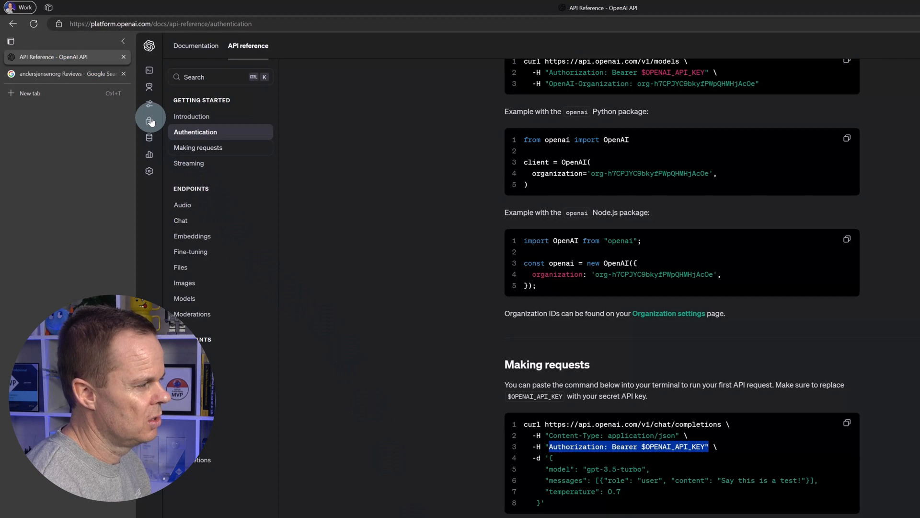
Create a new secret key named PowerAutomateDesktop on the API keys page and copy it
{"action": "left_click", "coordinate": [149, 121]}
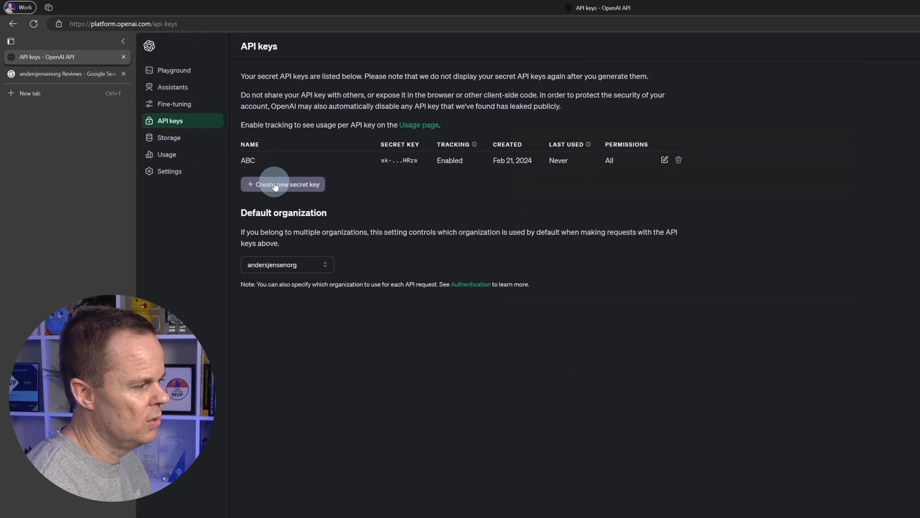
{"action": "left_click", "coordinate": [283, 184]}
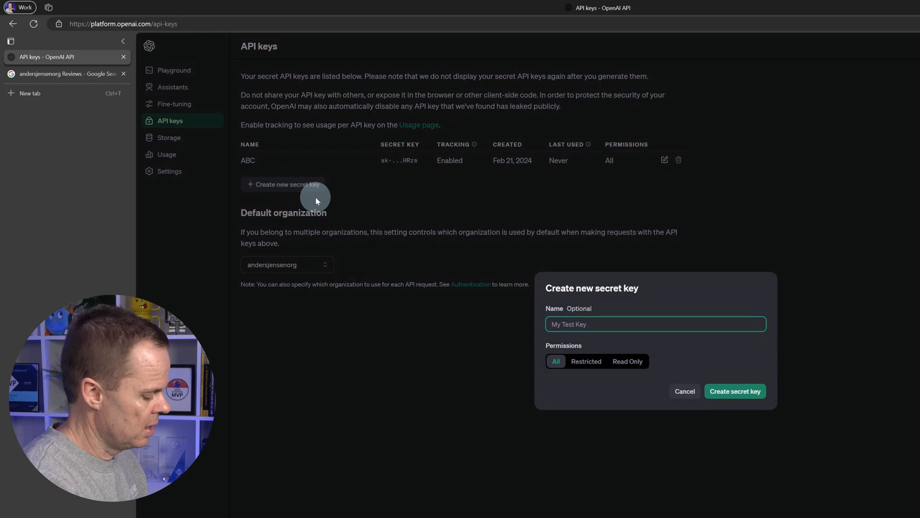
{"action": "type", "text": "PowerAutom"}
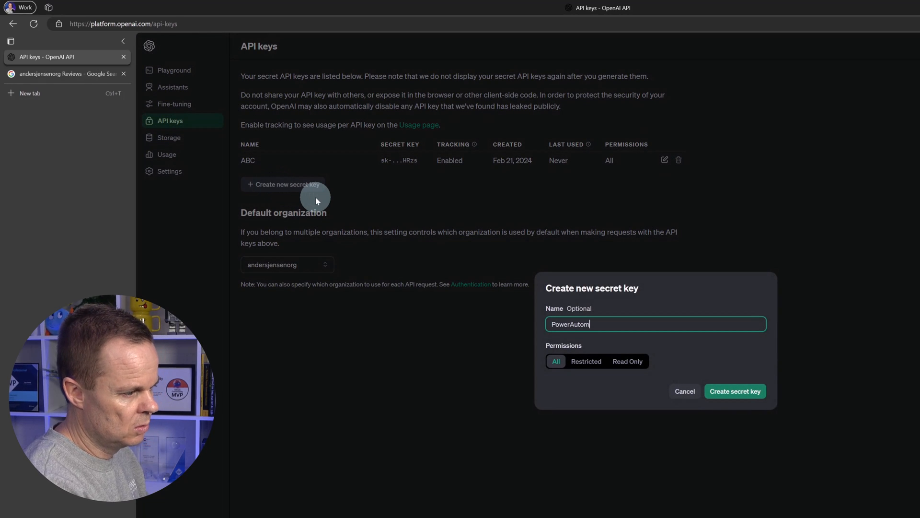
{"action": "type", "text": "atedE"}
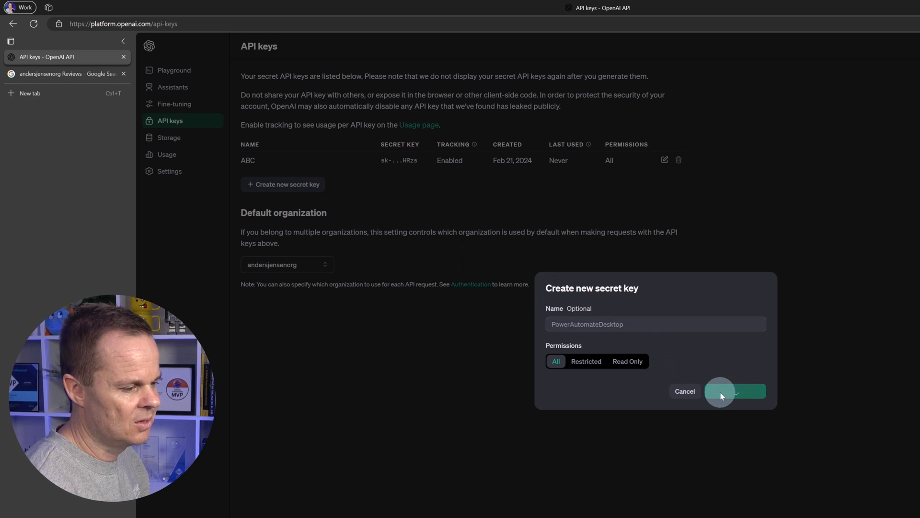
{"action": "left_click", "coordinate": [735, 391]}
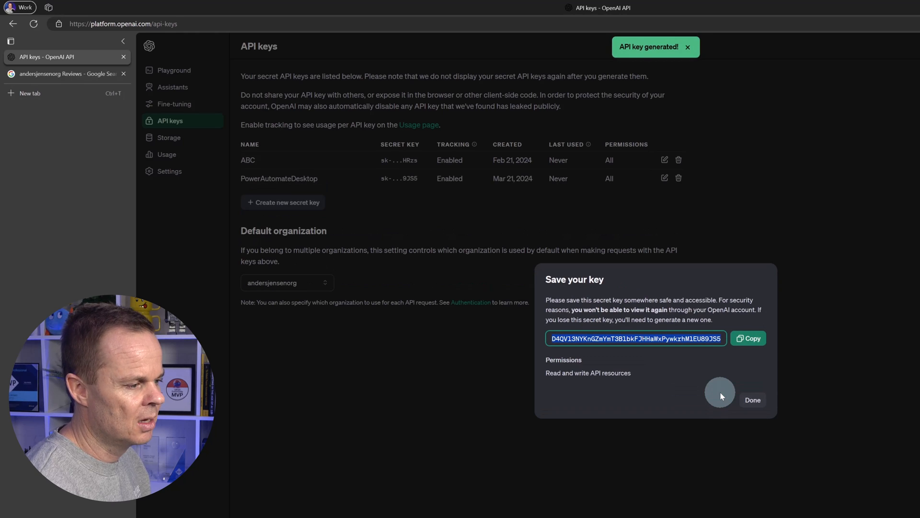
{"action": "left_click", "coordinate": [748, 338]}
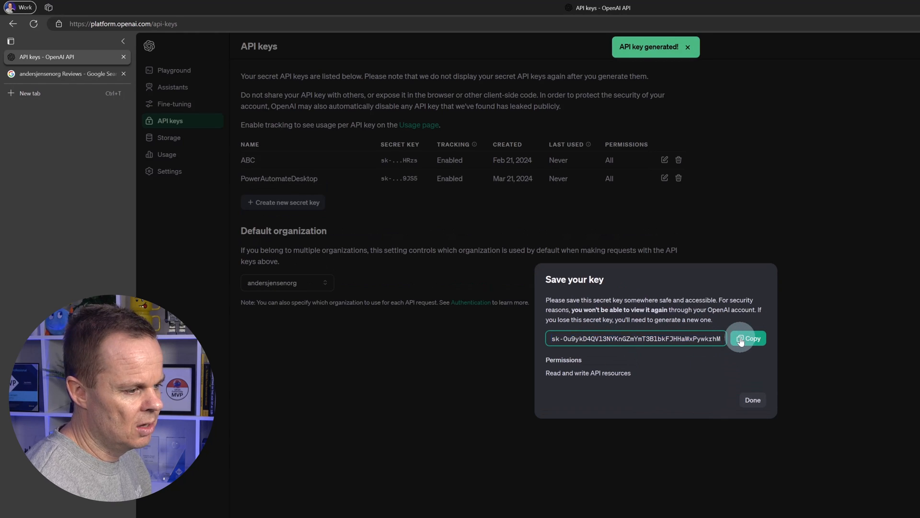
{"action": "left_click", "coordinate": [752, 338]}
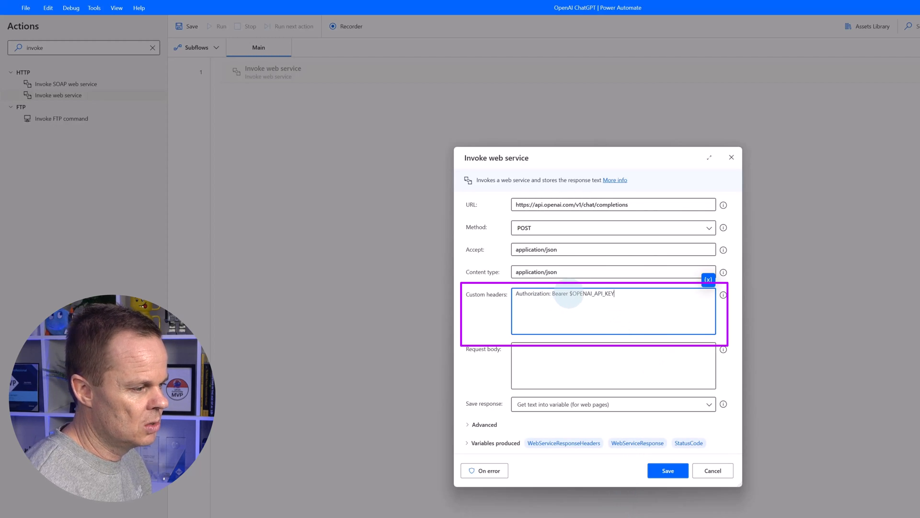
Replace $OPENAI_API_KEY in Custom headers with the copied secret key
{"action": "key", "text": "ctrl+v"}
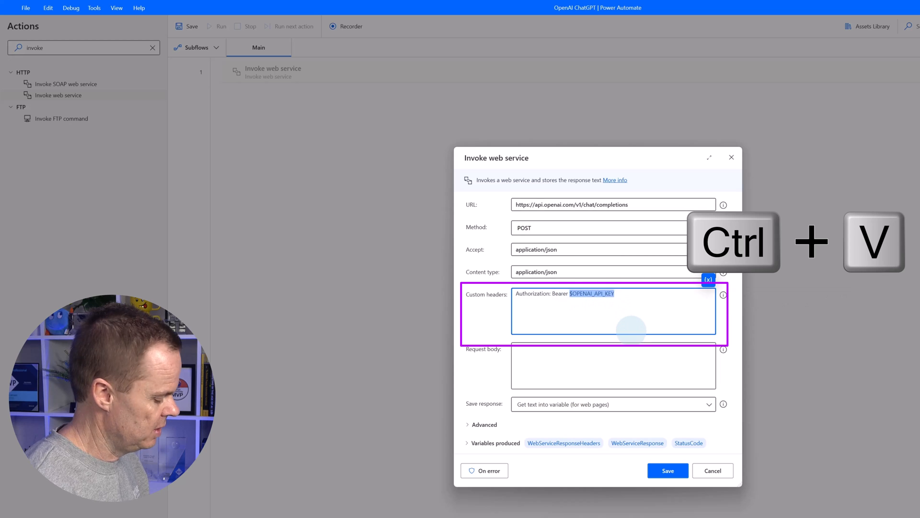
{"action": "key", "text": "ctrl+v"}
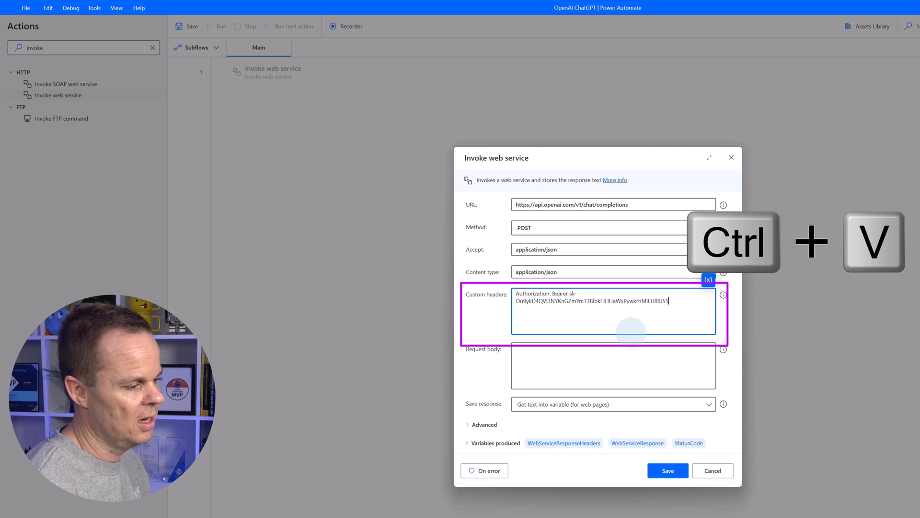
{"action": "left_click", "coordinate": [613, 365]}
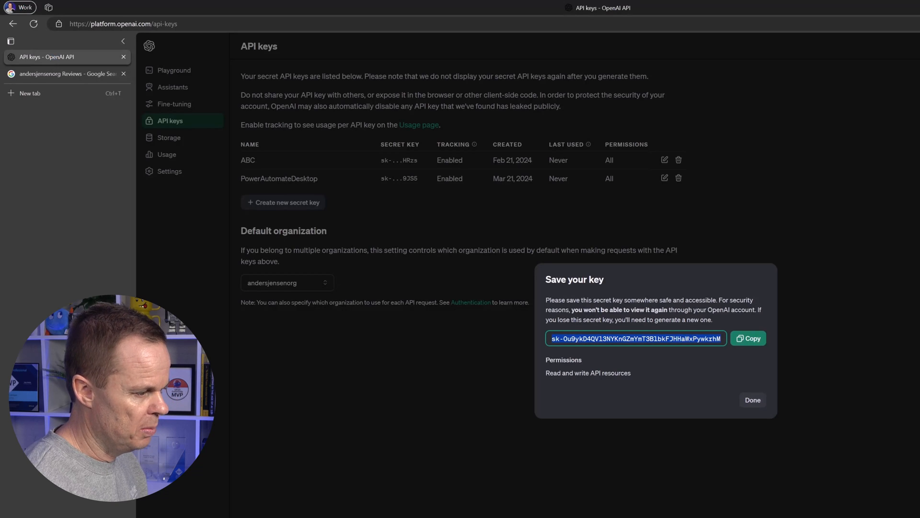
Close the key dialog, return to the API reference's Making requests example and copy the request body
{"action": "left_click", "coordinate": [753, 399]}
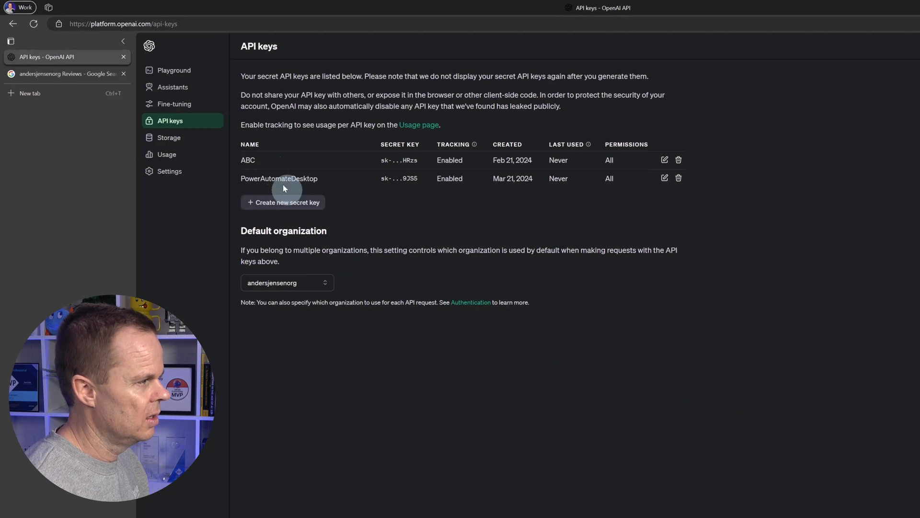
{"action": "left_click", "coordinate": [150, 45]}
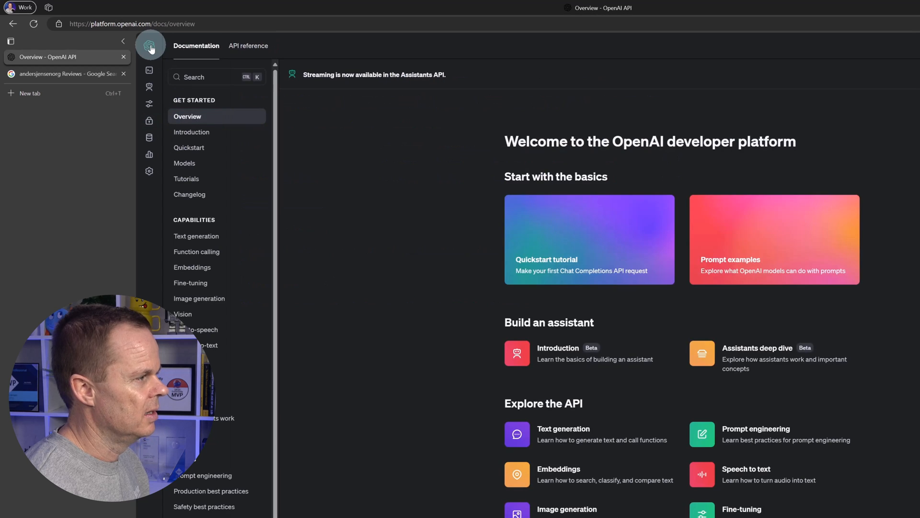
{"action": "left_click", "coordinate": [248, 46]}
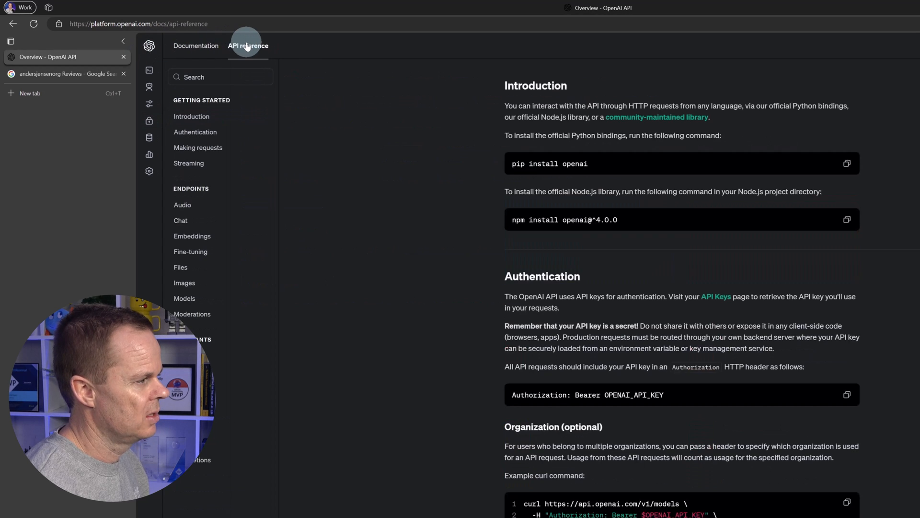
{"action": "left_click", "coordinate": [248, 46]}
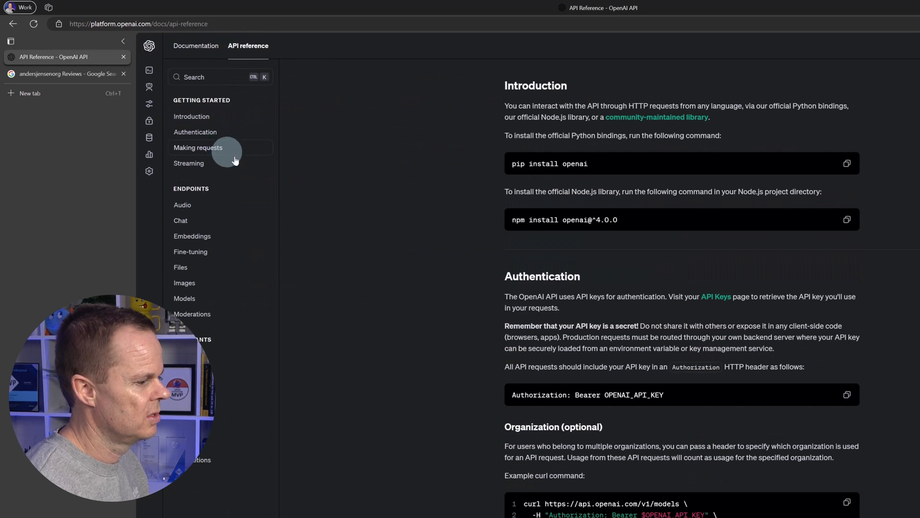
{"action": "left_click", "coordinate": [195, 131]}
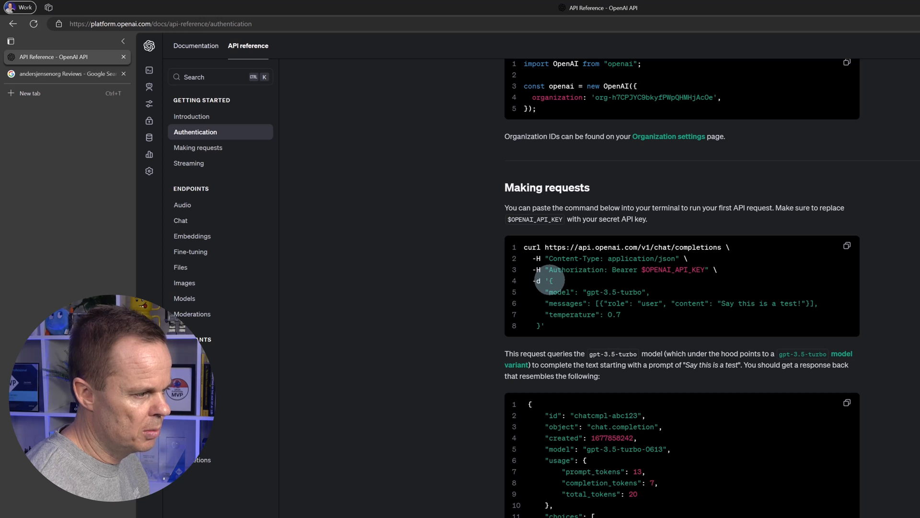
{"action": "key", "text": "ctrl+c"}
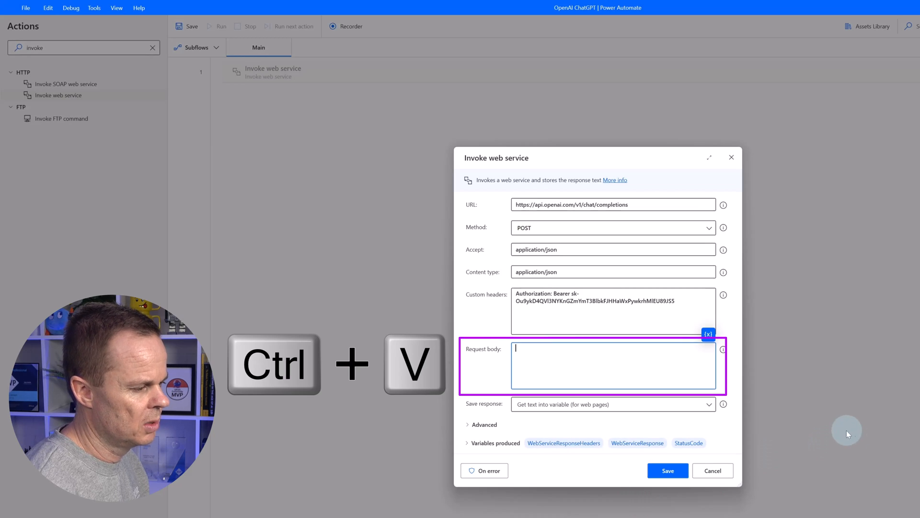
Paste the example JSON into Request body and delete the temperature line
{"action": "key", "text": "ctrl+v"}
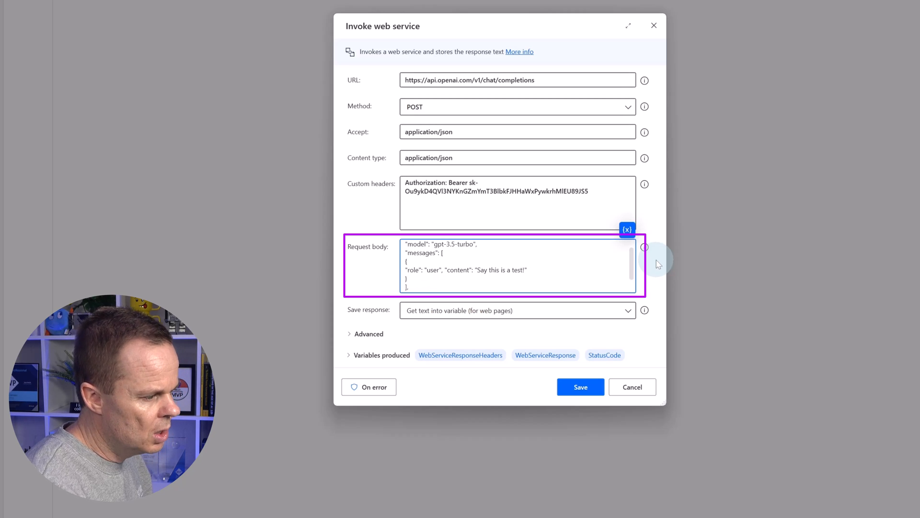
{"action": "scroll", "scroll_direction": "down", "scroll_amount": 3}
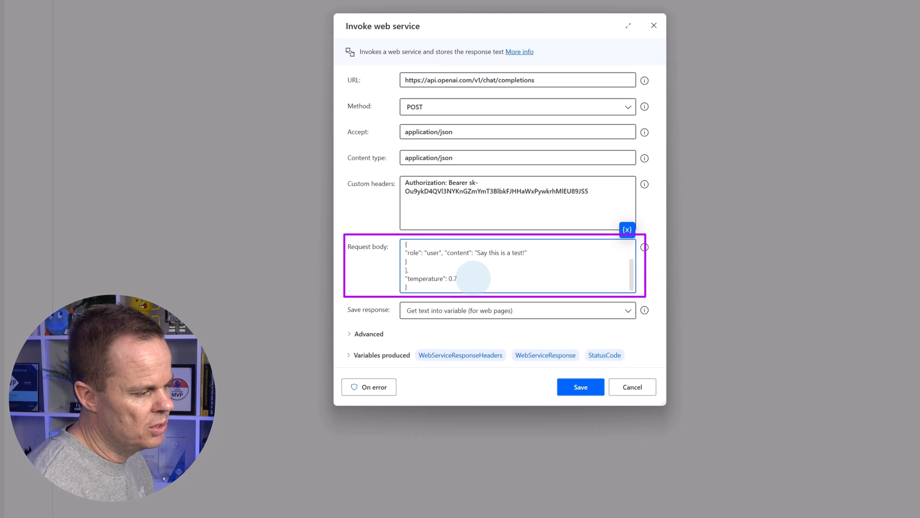
{"action": "double_click", "coordinate": [431, 278]}
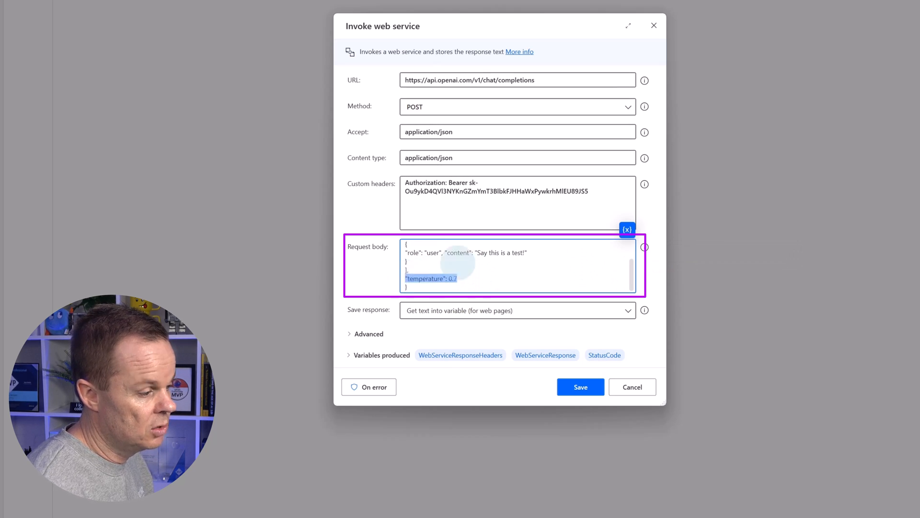
{"action": "key", "text": "Delete"}
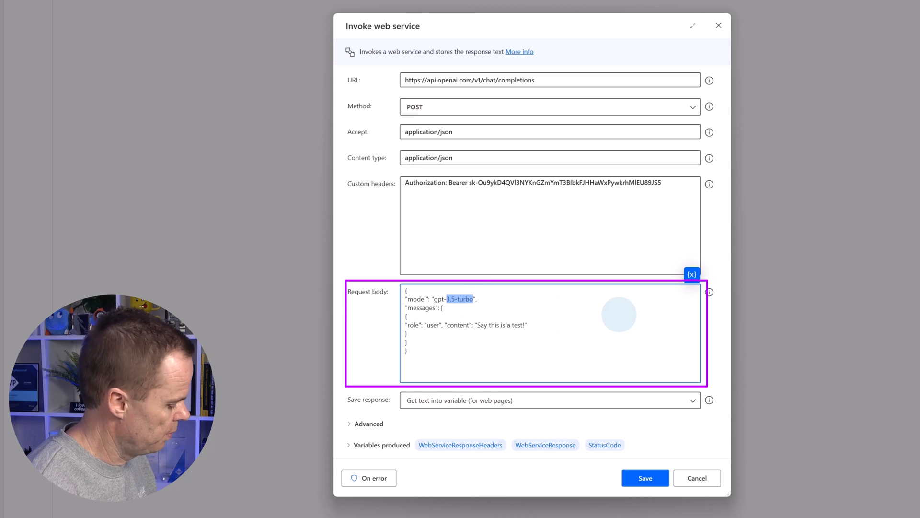
Change the model to gpt-4 and the content to 'Tell a joke about RPA developers'
{"action": "type", "text": "gpt-4"}
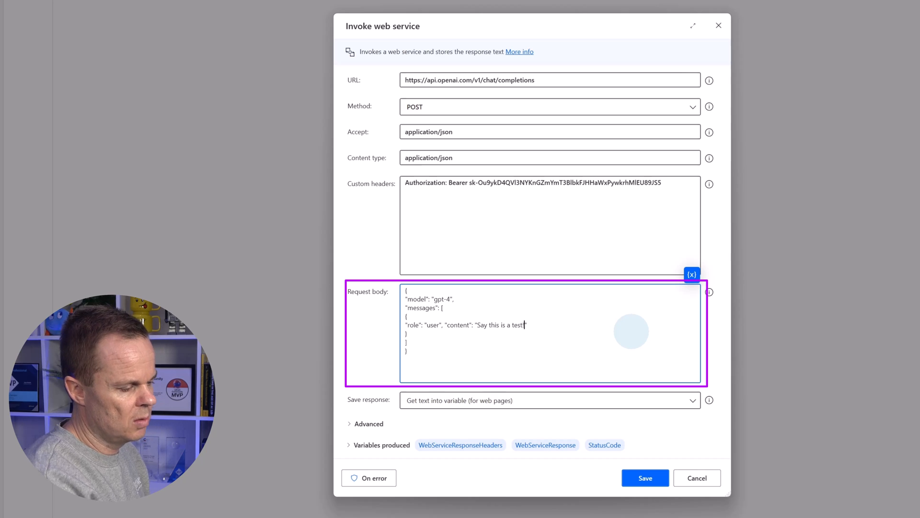
{"action": "key", "text": "BackSpace"}
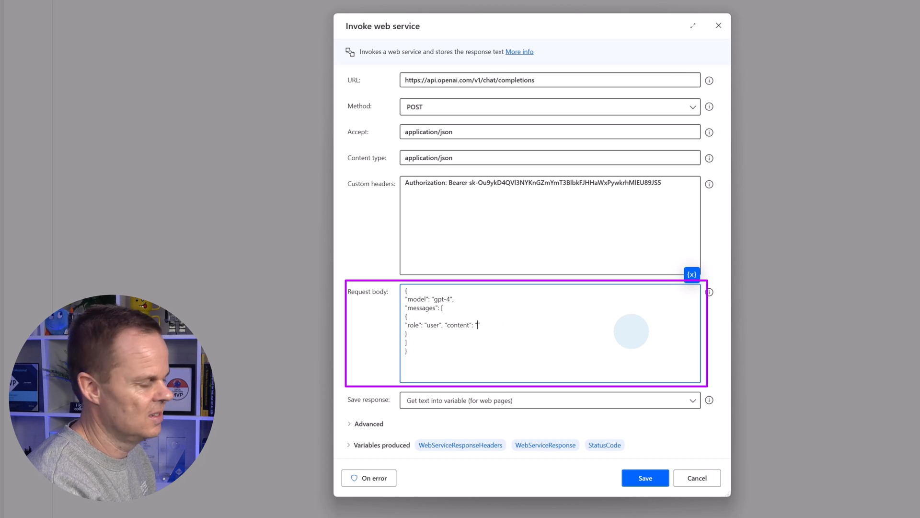
{"action": "type", "text": "Tell a joke about"}
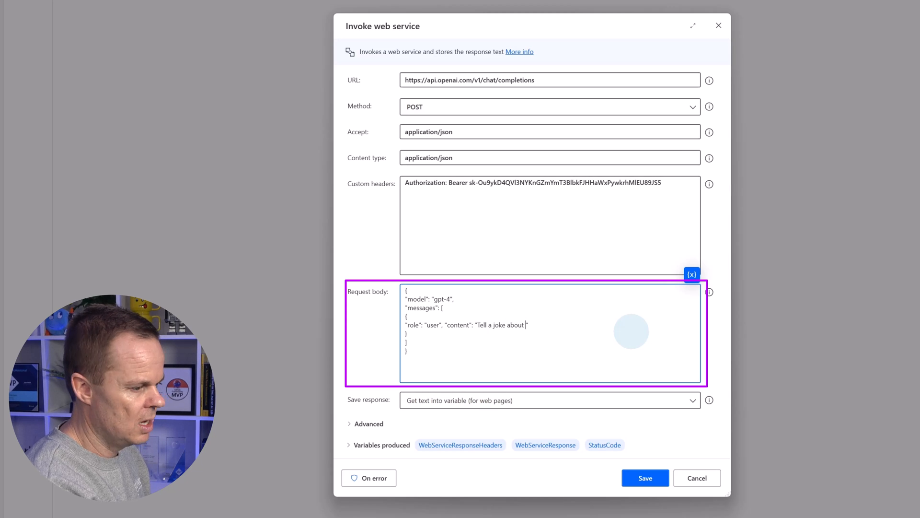
{"action": "type", "text": "RPA develpp"}
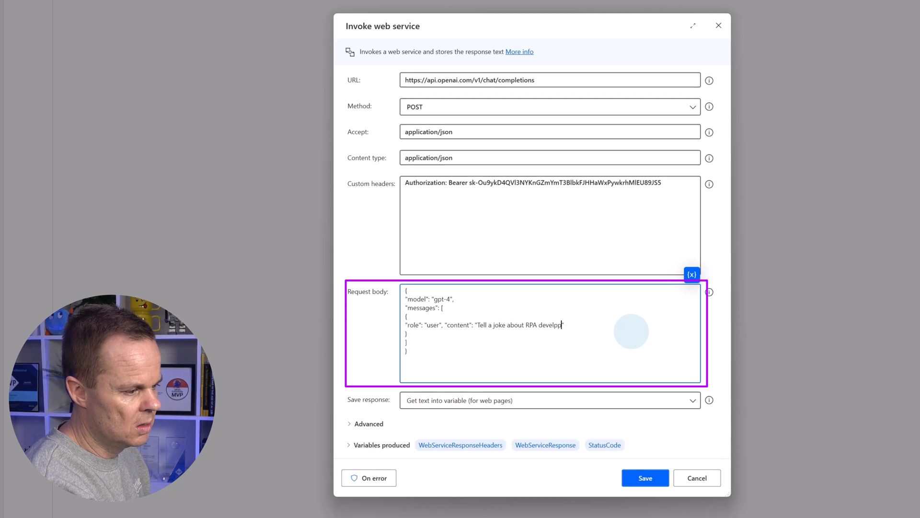
{"action": "type", "text": "ers"}
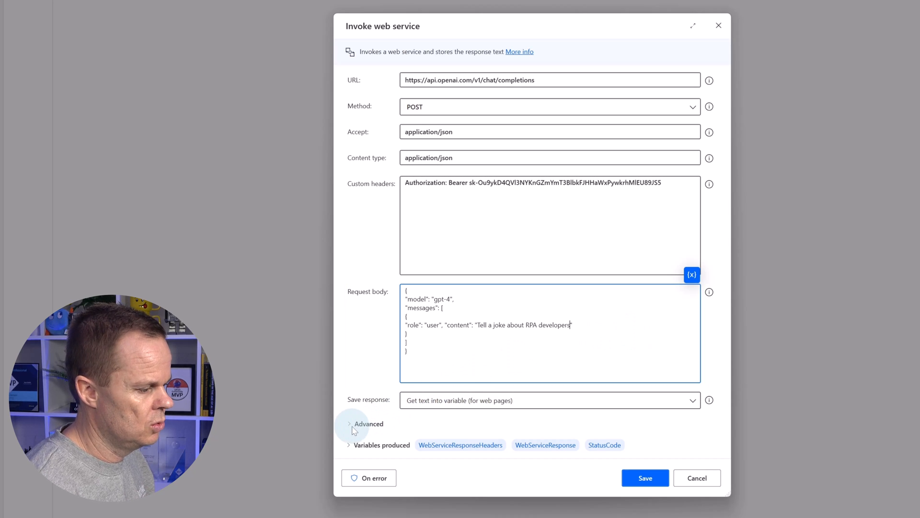
In Advanced settings turn off Encode request body and save the action as flow step 1
{"action": "left_click", "coordinate": [367, 423]}
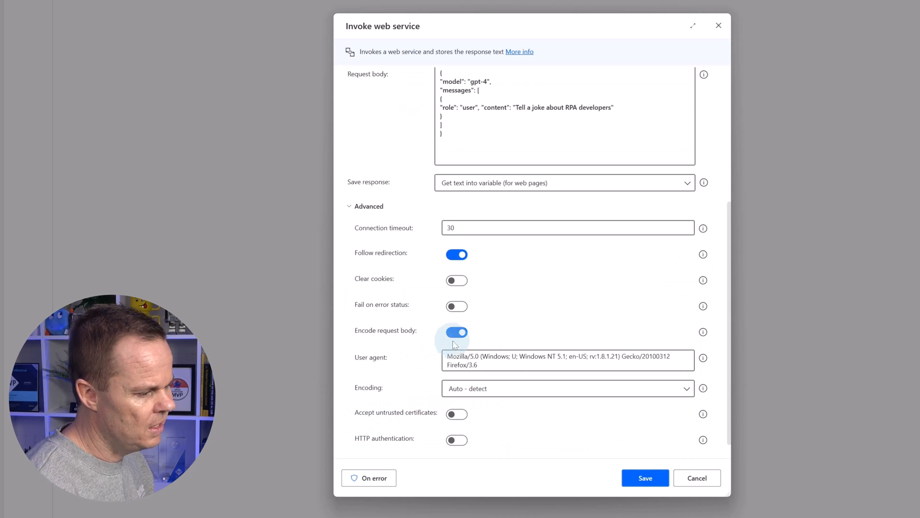
{"action": "left_click", "coordinate": [457, 332]}
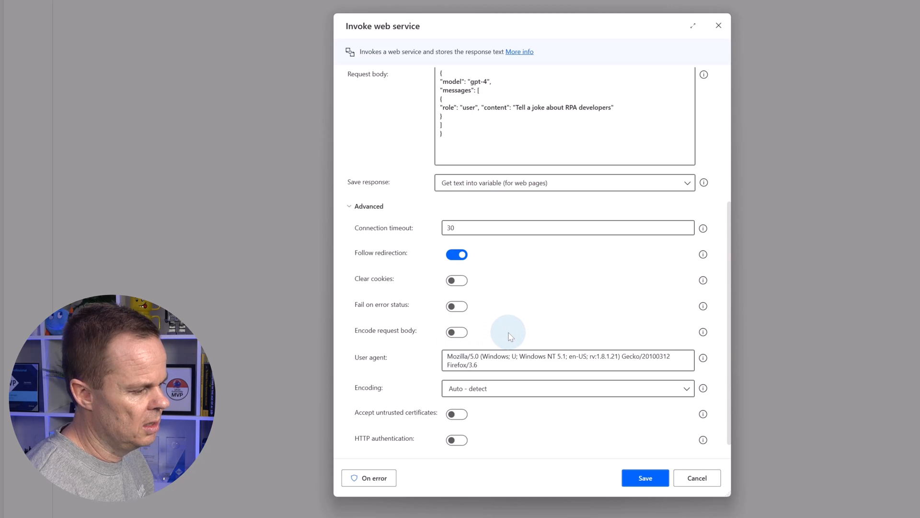
{"action": "double_click", "coordinate": [534, 356]}
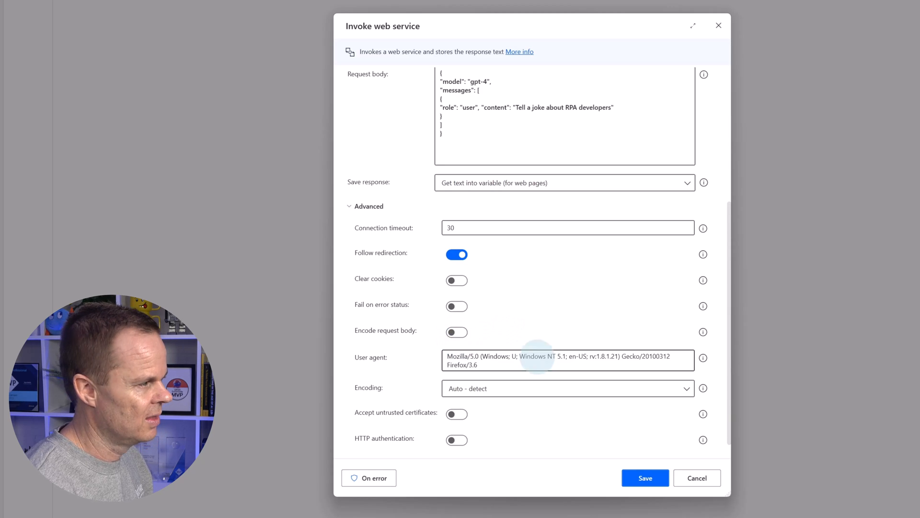
{"action": "left_click", "coordinate": [645, 478]}
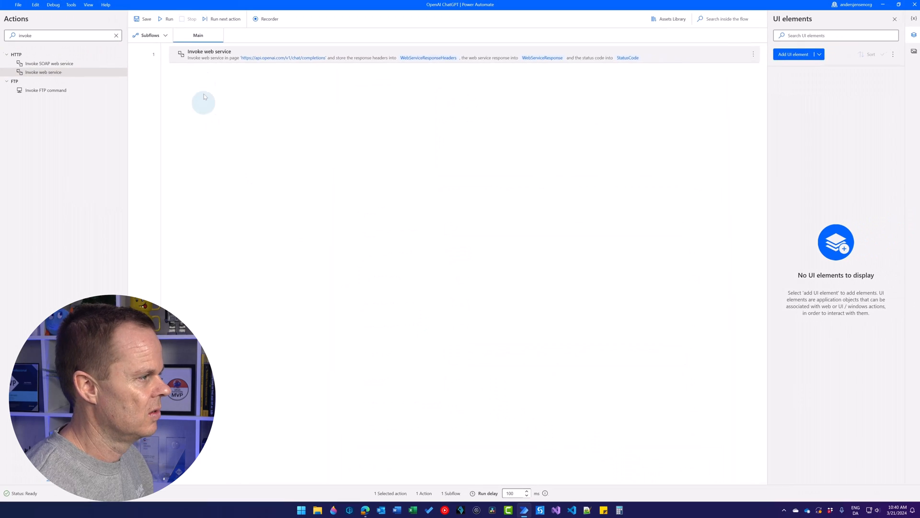
Run the flow and view WebServiceResponse, confirming status 200 and the GPT-4 joke about RPA developers
{"action": "left_click", "coordinate": [167, 19]}
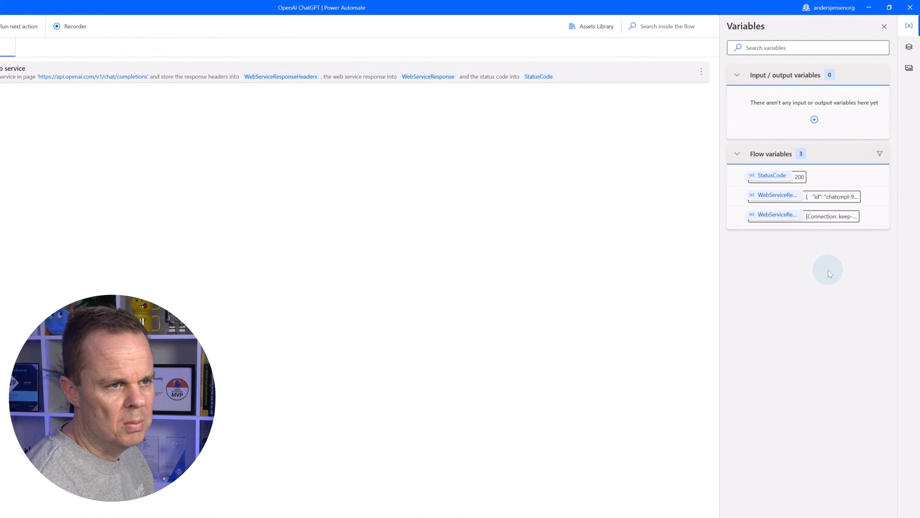
{"action": "mouse_move", "coordinate": [789, 197]}
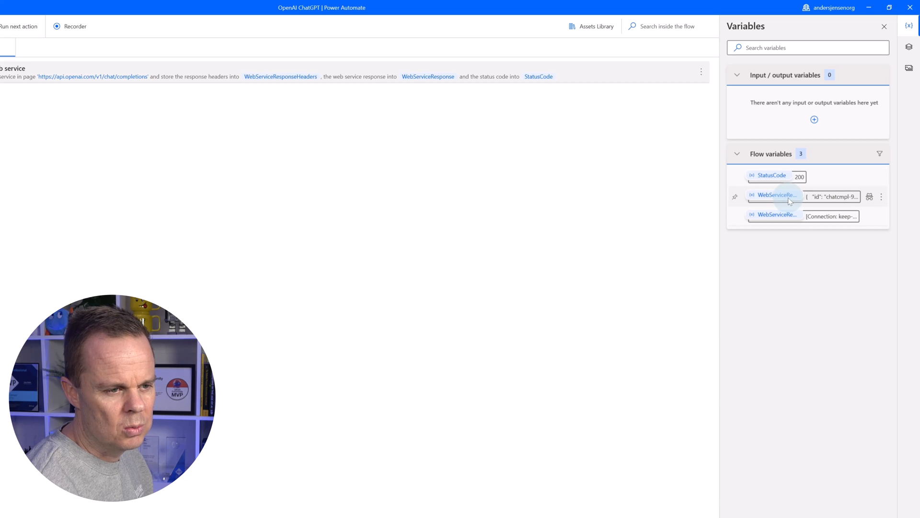
{"action": "mouse_move", "coordinate": [816, 196]}
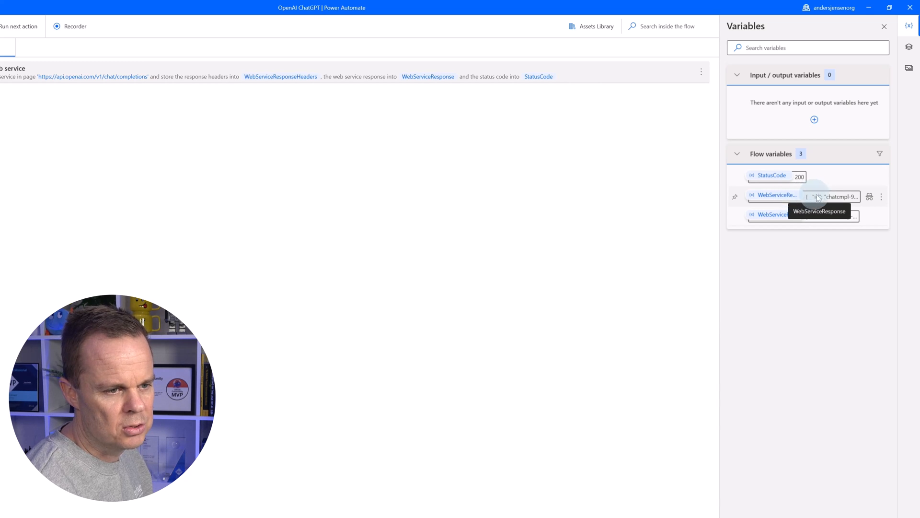
{"action": "left_click", "coordinate": [834, 196]}
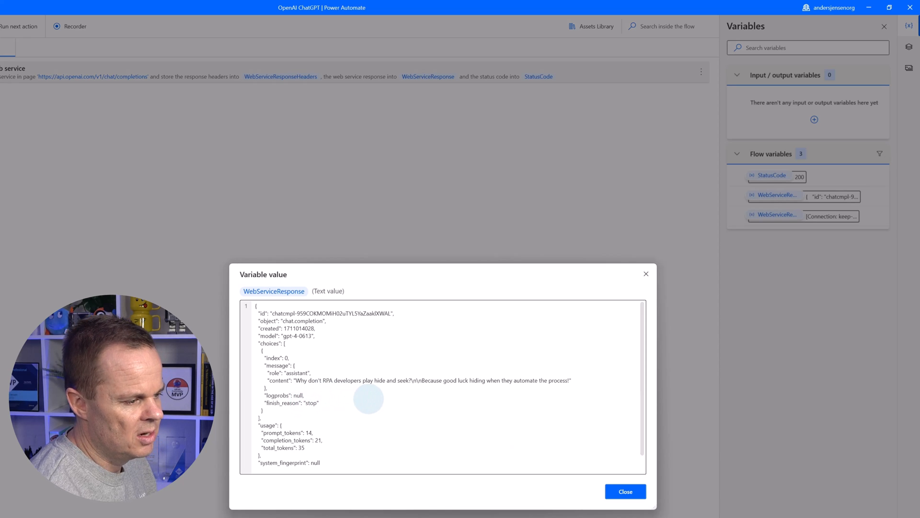
{"action": "mouse_move", "coordinate": [460, 400]}
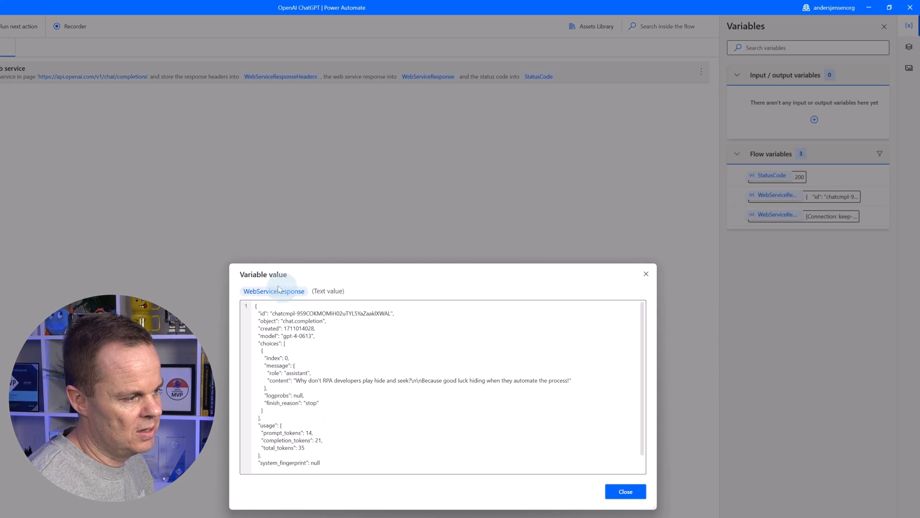
{"action": "mouse_move", "coordinate": [275, 291]}
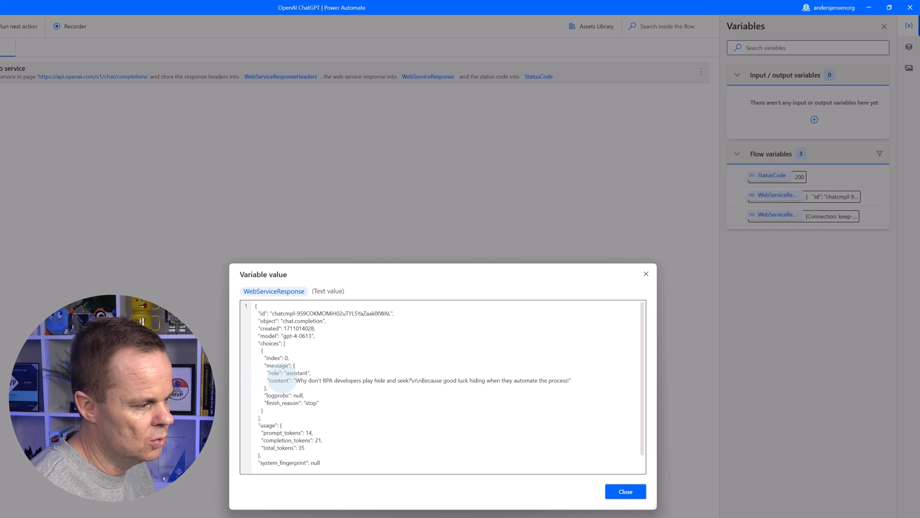
{"action": "left_click", "coordinate": [625, 491]}
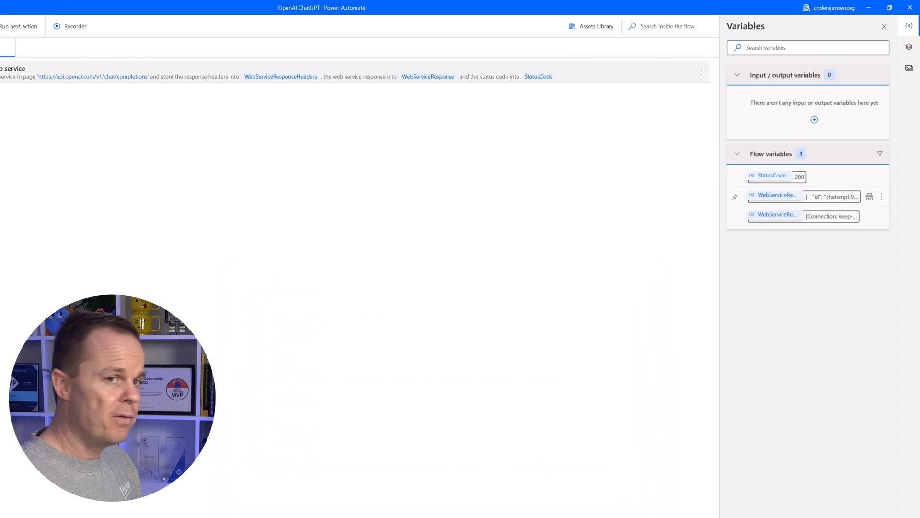
Add a Convert JSON to custom object step turning %WebServiceResponse% into ResponseCustomObject
{"action": "left_click", "coordinate": [885, 27]}
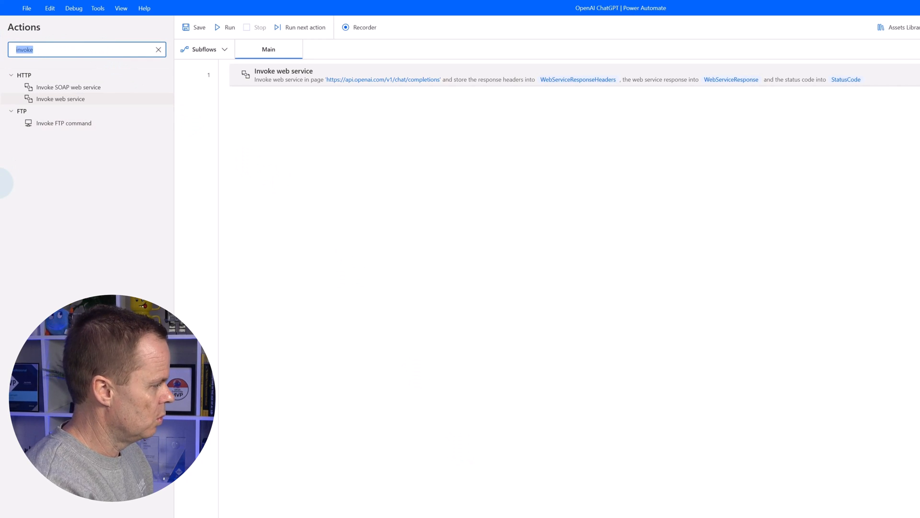
{"action": "type", "text": "convert"}
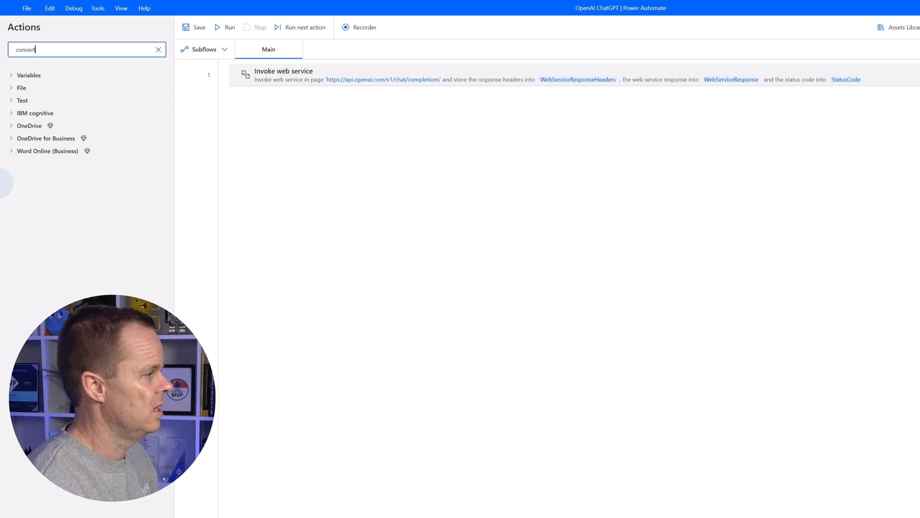
{"action": "type", "text": "json"}
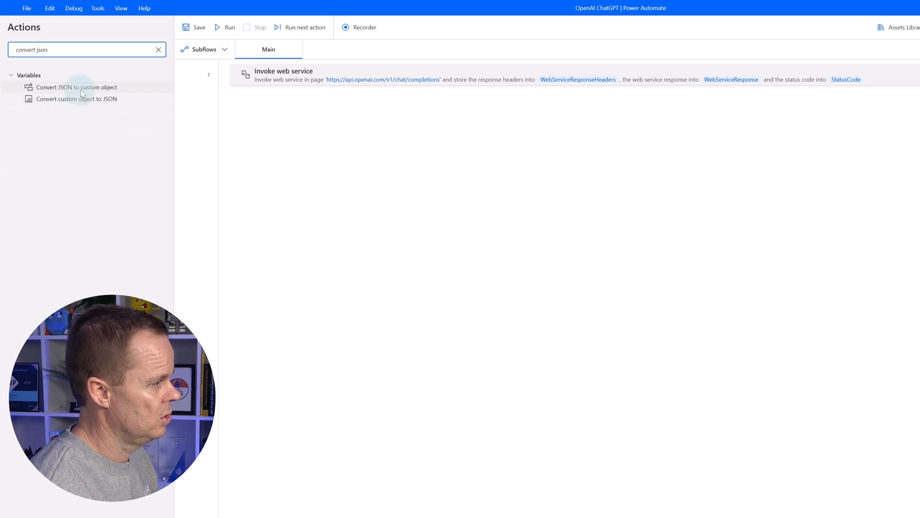
{"action": "double_click", "coordinate": [76, 87]}
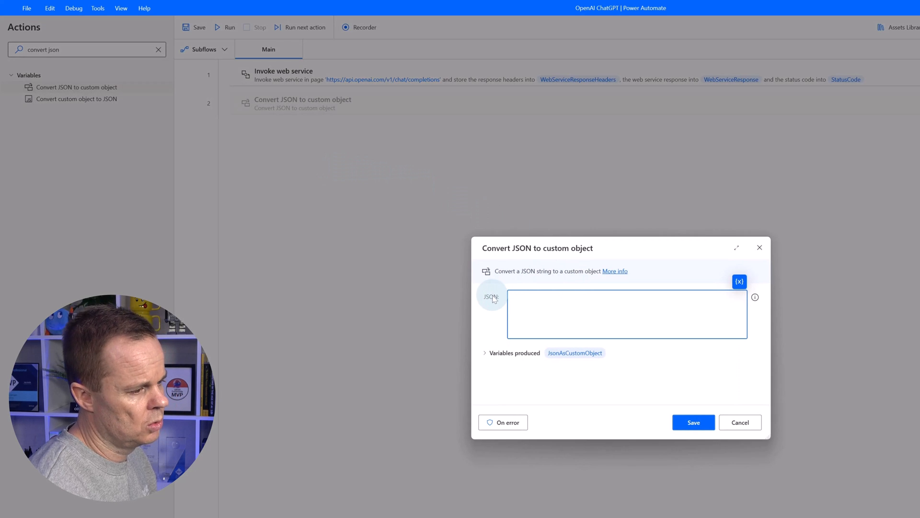
{"action": "left_click", "coordinate": [740, 282]}
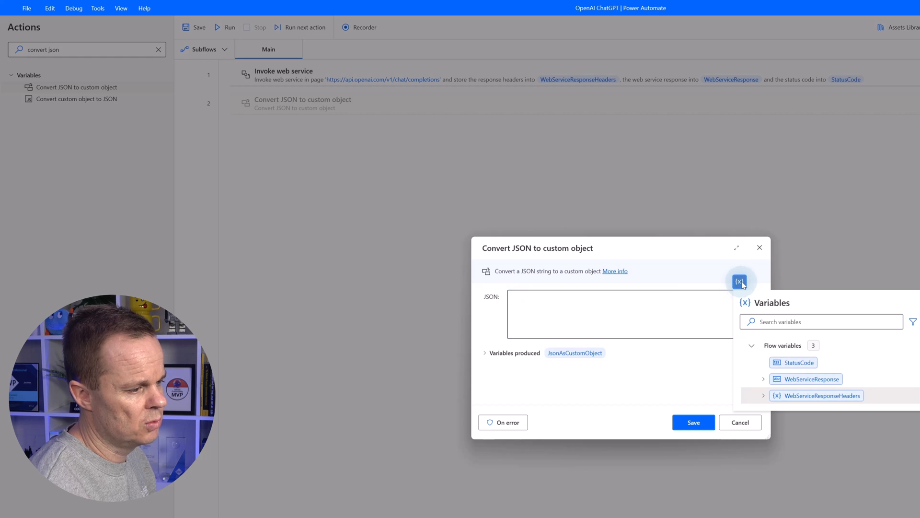
{"action": "mouse_move", "coordinate": [806, 379]}
{"action": "type", "text": "Resp"}
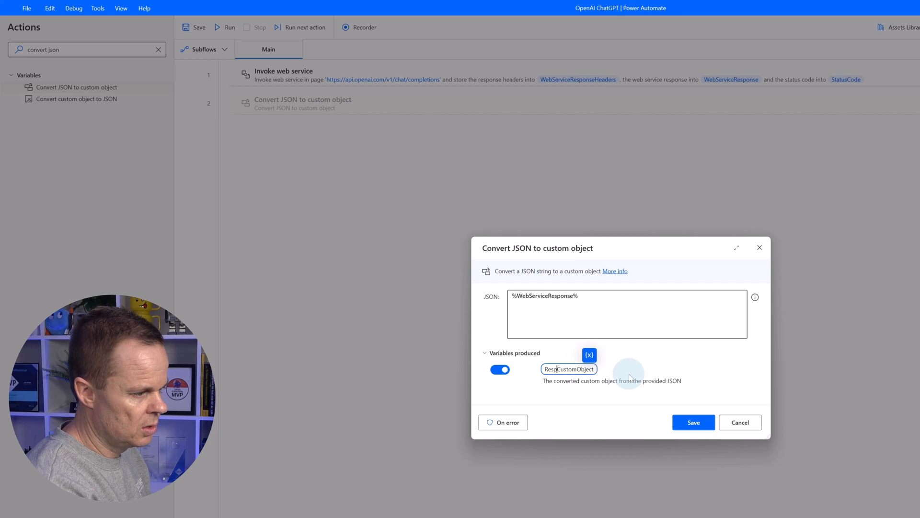
{"action": "type", "text": "onse"}
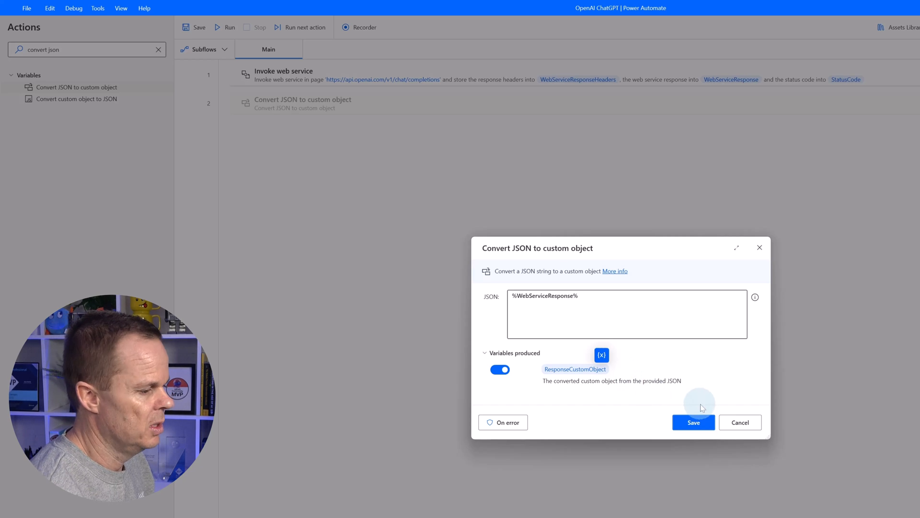
{"action": "left_click", "coordinate": [693, 422]}
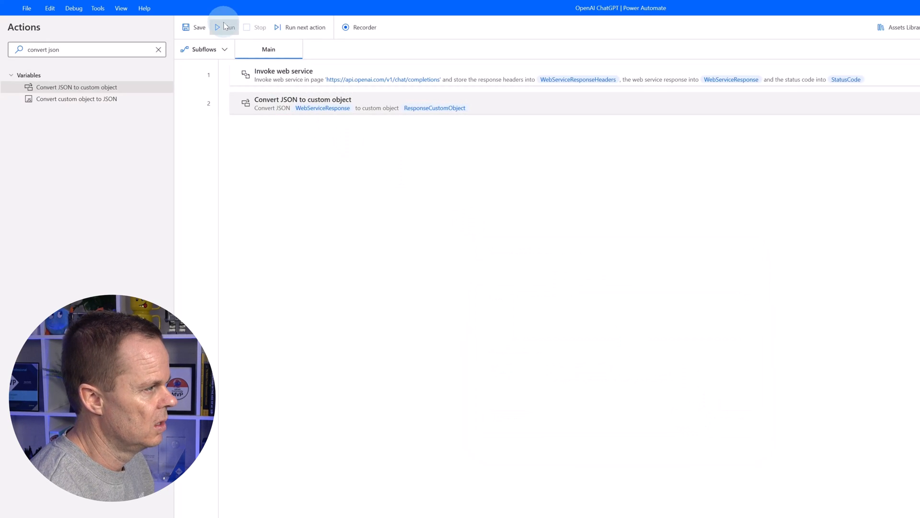
Run the flow and expand ResponseCustomObject's choices to read the assistant's message content
{"action": "left_click", "coordinate": [225, 27]}
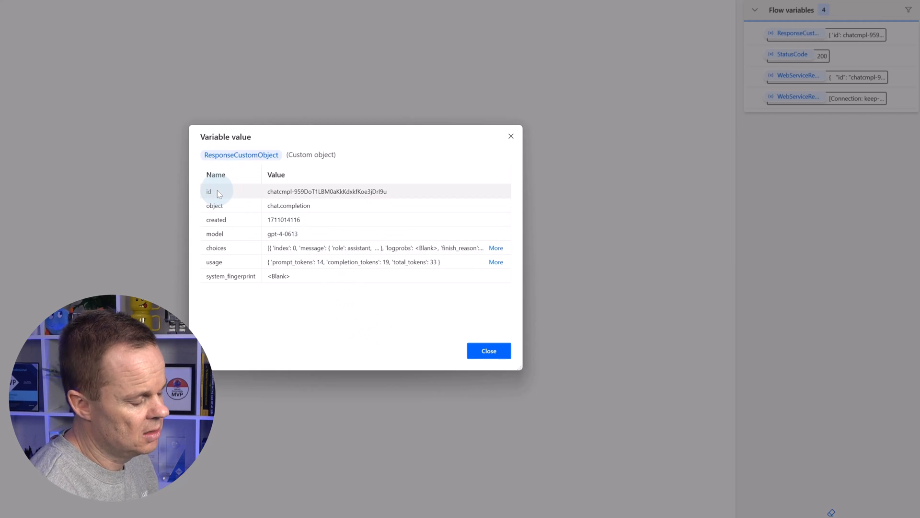
{"action": "mouse_move", "coordinate": [217, 234]}
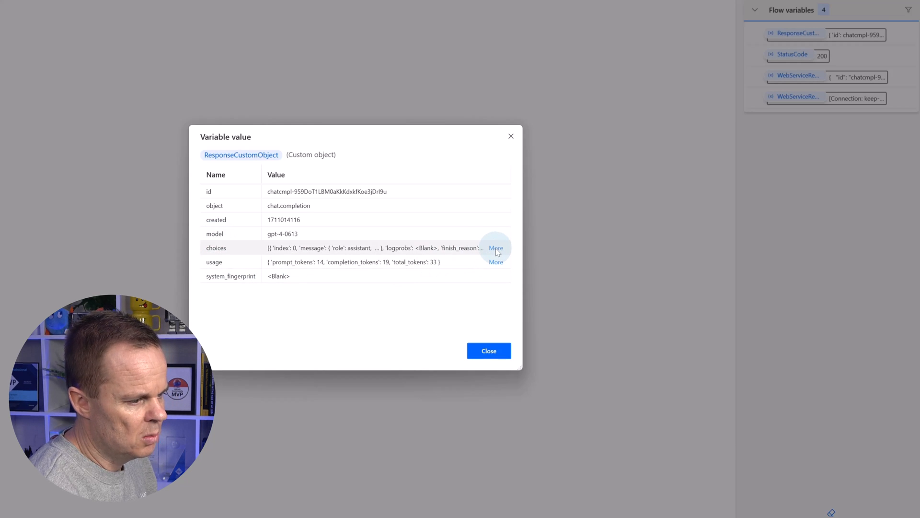
{"action": "left_click", "coordinate": [496, 248]}
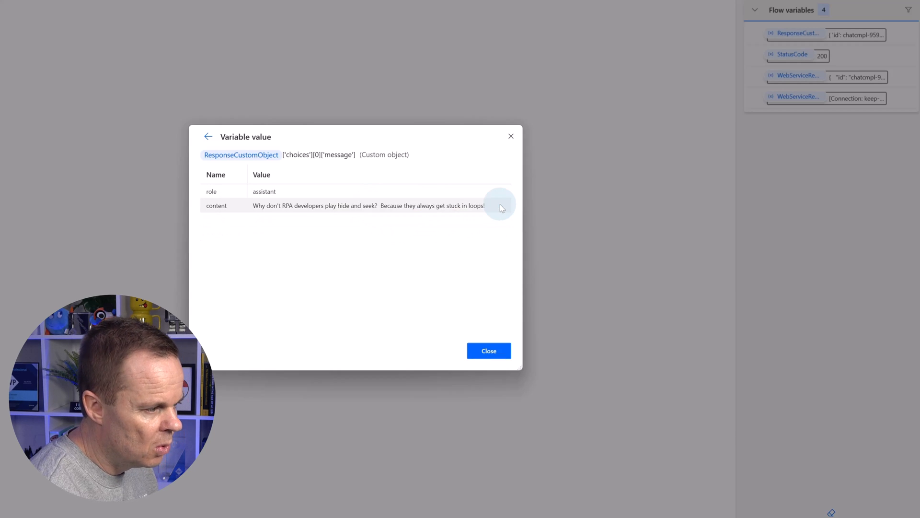
{"action": "mouse_move", "coordinate": [279, 194]}
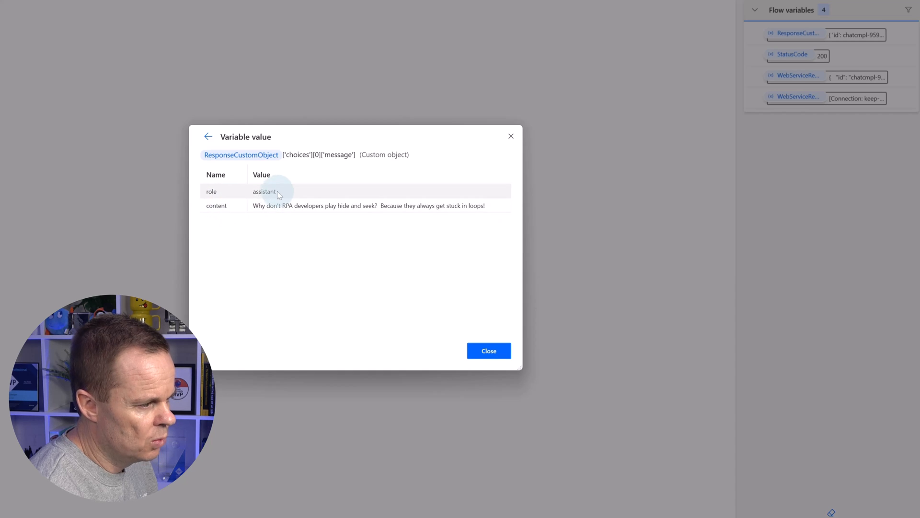
{"action": "mouse_move", "coordinate": [222, 161]}
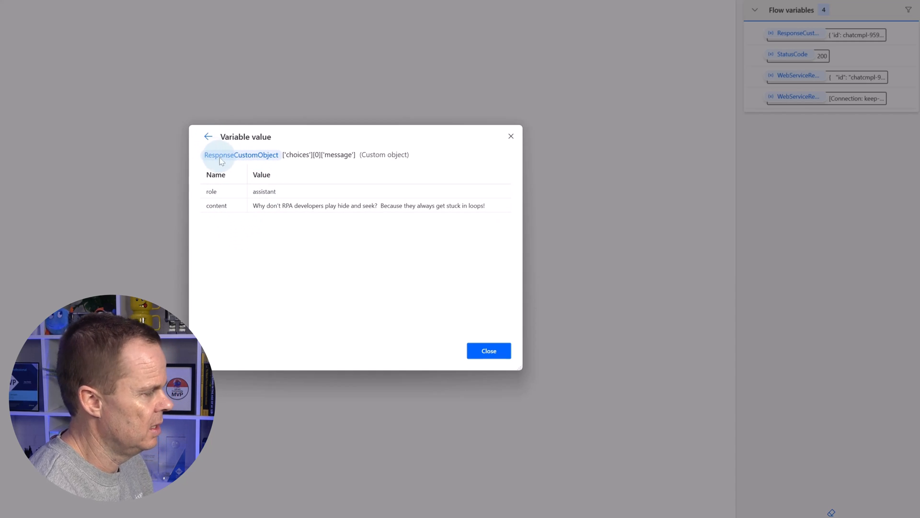
{"action": "mouse_move", "coordinate": [298, 138]}
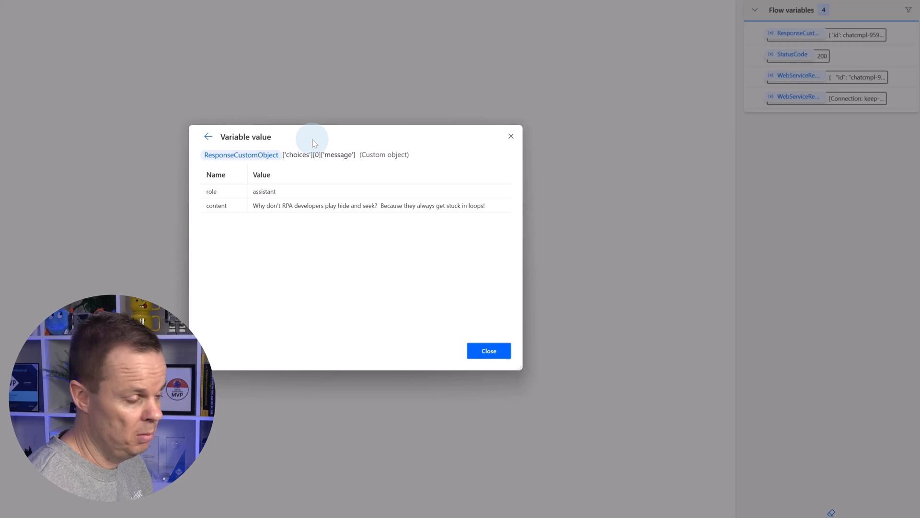
{"action": "mouse_move", "coordinate": [340, 135]}
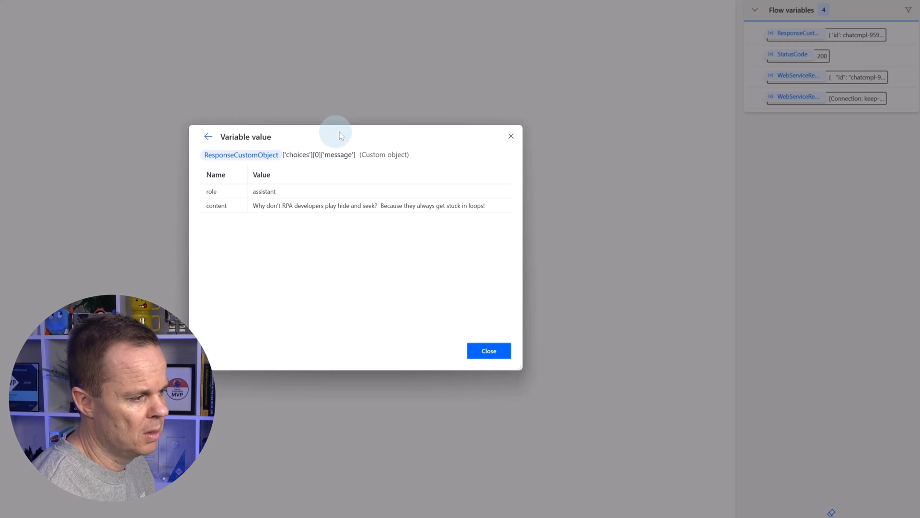
{"action": "mouse_move", "coordinate": [235, 264]}
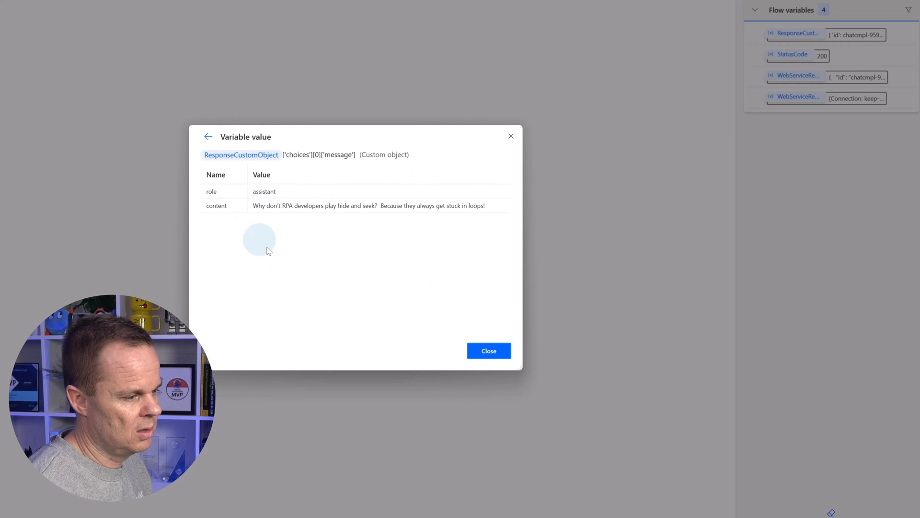
{"action": "left_click", "coordinate": [489, 351]}
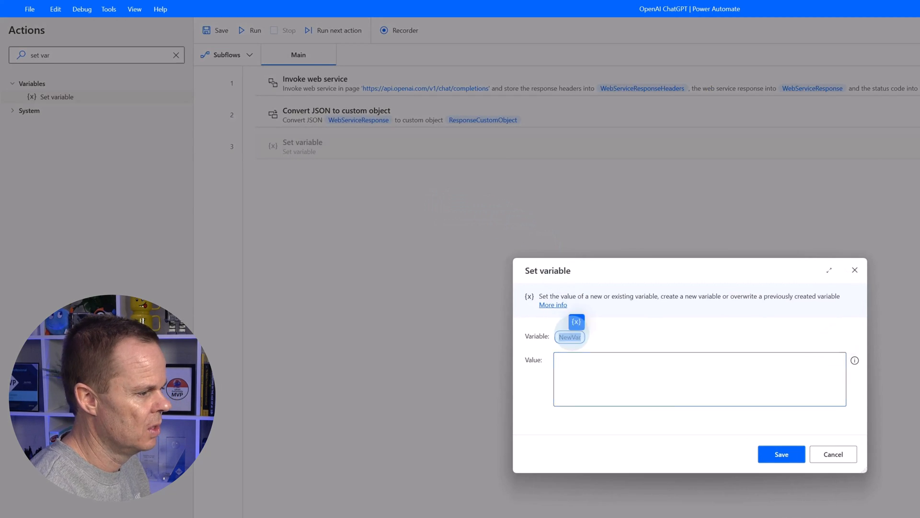
Set Response to %ResponseCustomObject['choices'][0]['message']['content']% and save the step
{"action": "type", "text": "Response"}
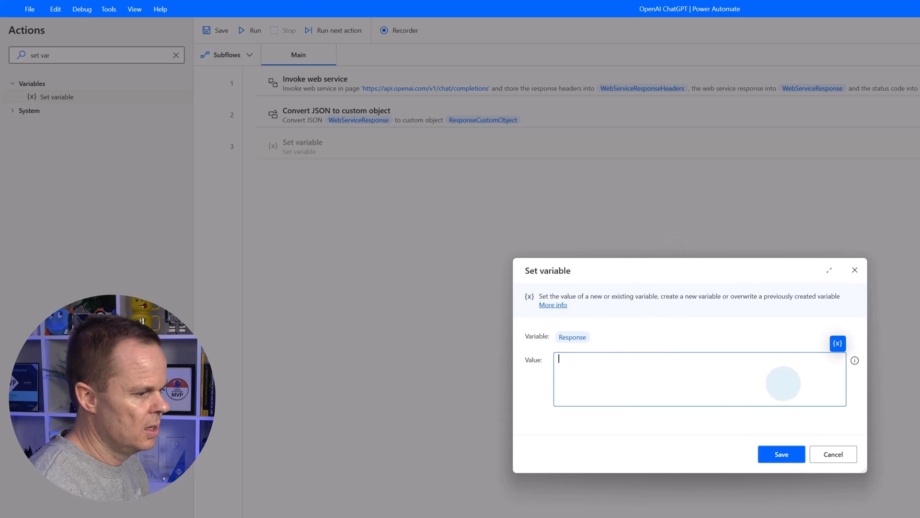
{"action": "left_click", "coordinate": [837, 343]}
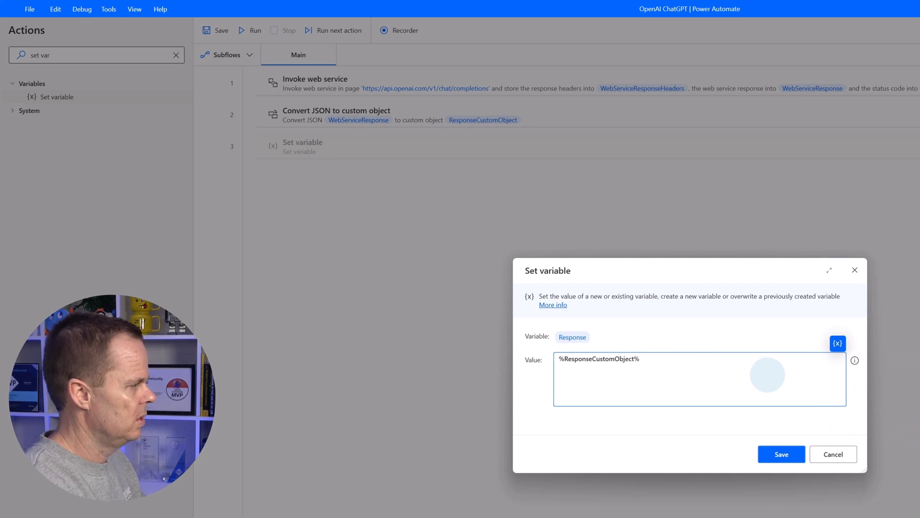
{"action": "left_click", "coordinate": [633, 359]}
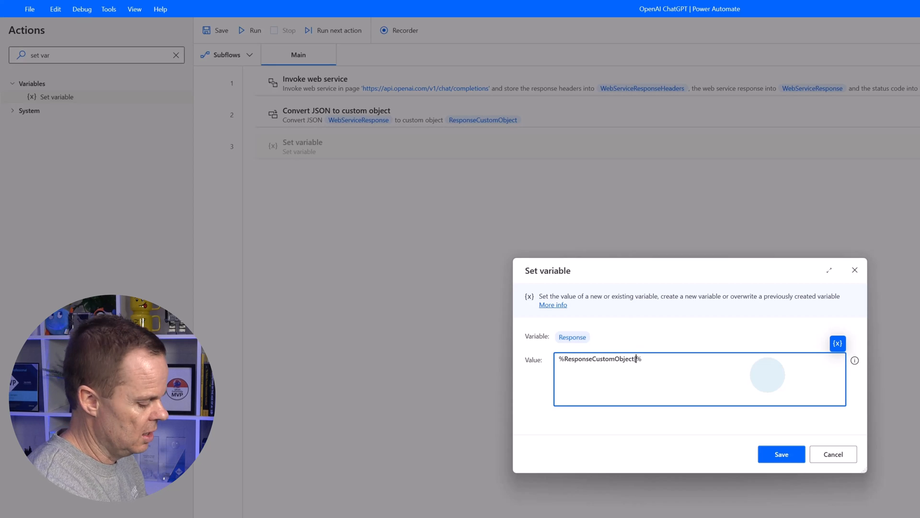
{"action": "type", "text": "['choices']["}
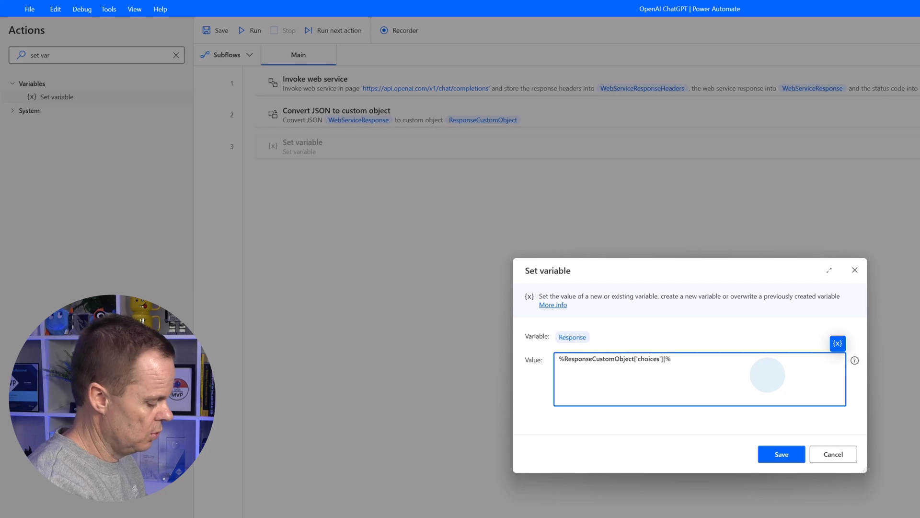
{"action": "type", "text": "0"}
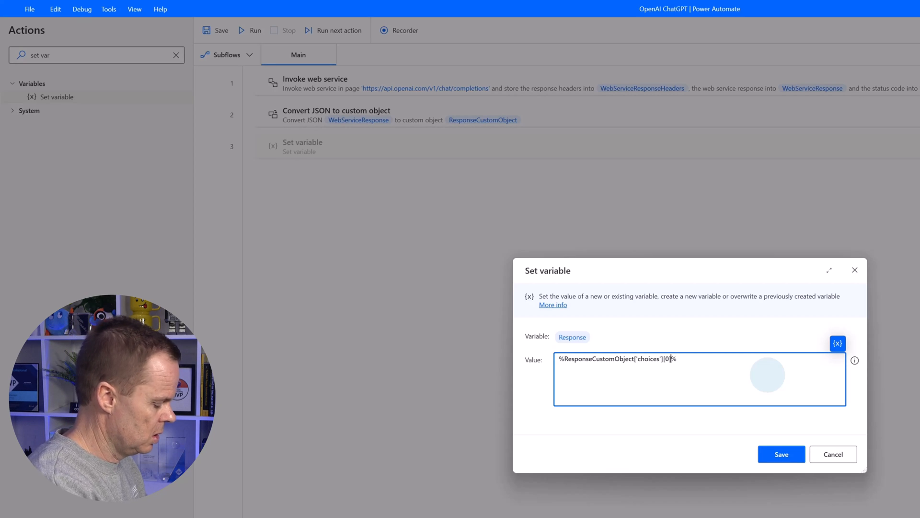
{"action": "type", "text": "['message'"}
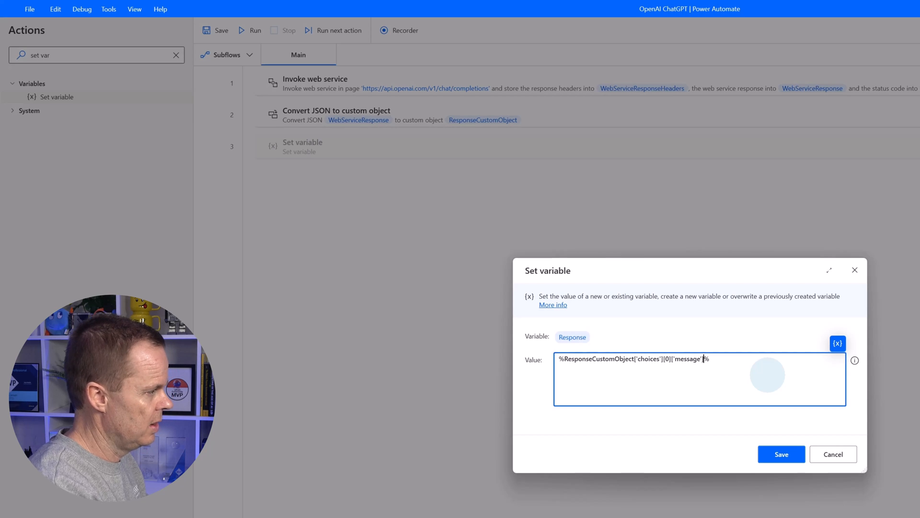
{"action": "type", "text": "['content"}
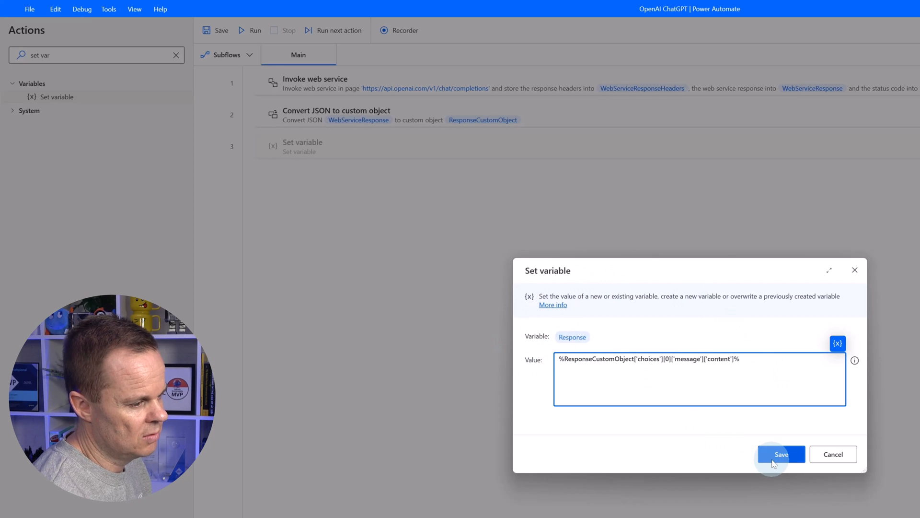
{"action": "left_click", "coordinate": [781, 454]}
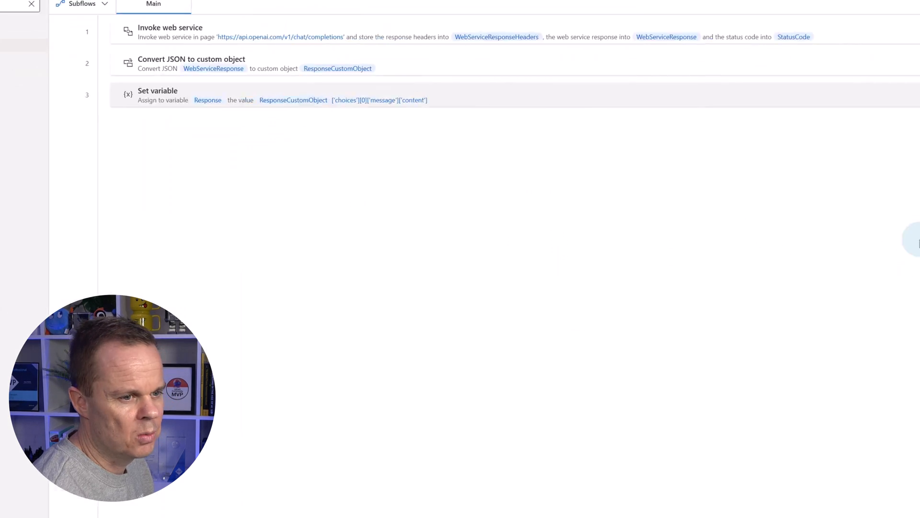
Run the flow, check Response holds only the joke text, then return to the browser
{"action": "left_click", "coordinate": [748, 41]}
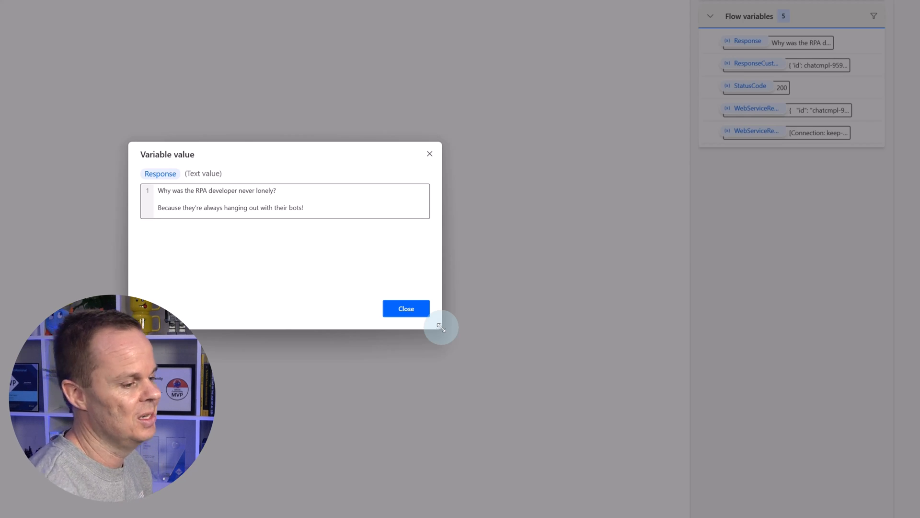
{"action": "left_click", "coordinate": [405, 308]}
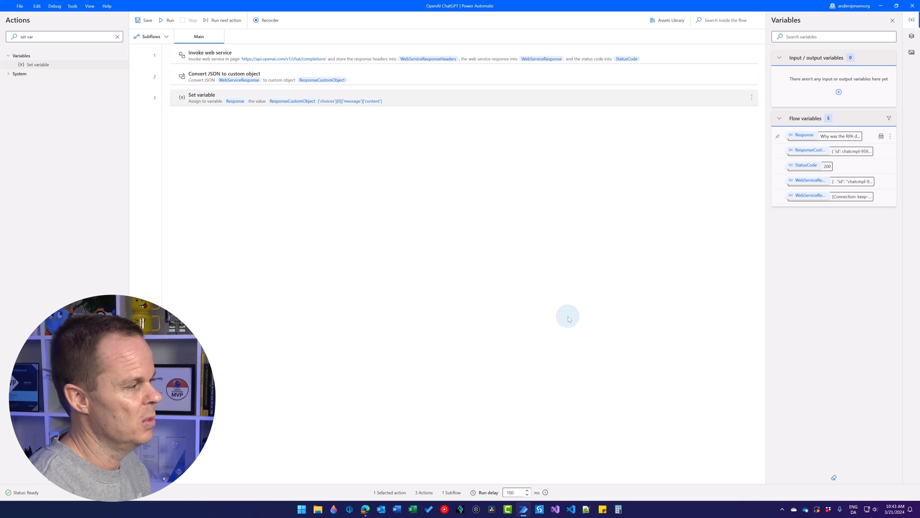
{"action": "left_click", "coordinate": [365, 510]}
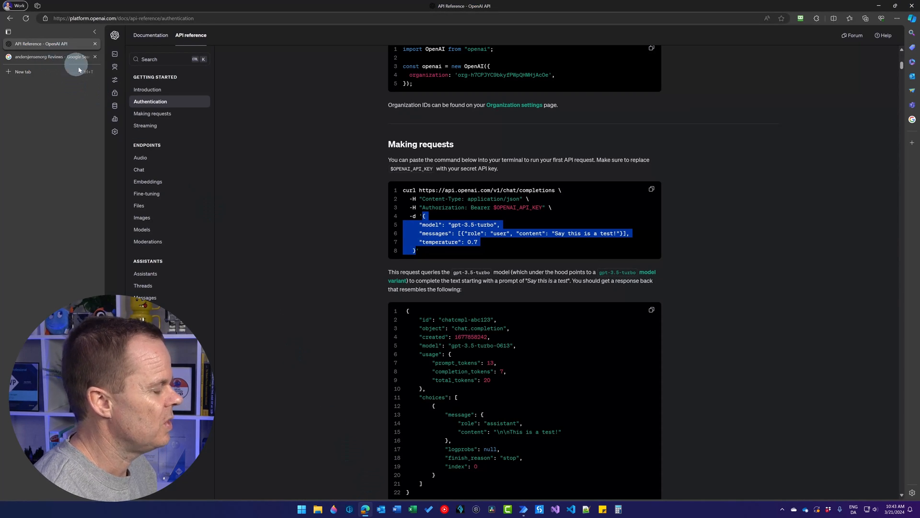
Switch Edge from the OpenAI API reference to the Google reviews tab
{"action": "left_click", "coordinate": [38, 57]}
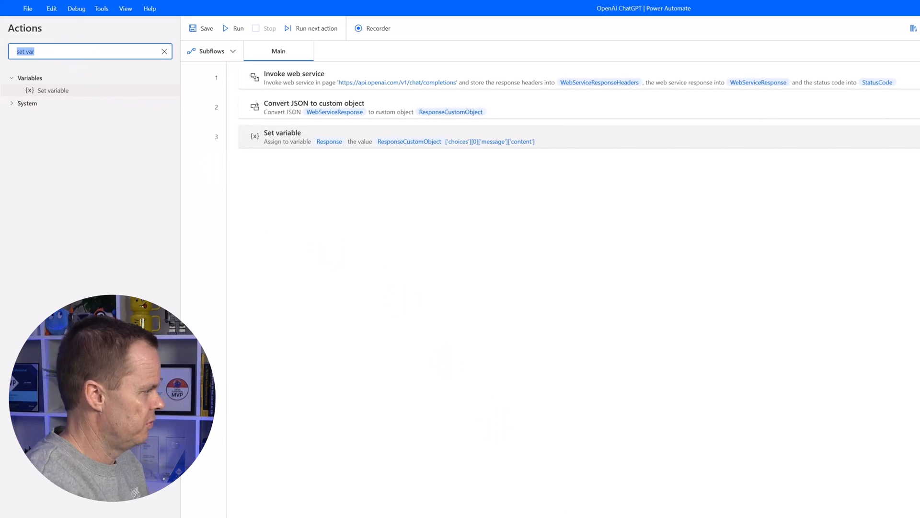
Add a Launch Edge step attaching by title to the running Google reviews search tab, stored as Browser
{"action": "type", "text": "launch"}
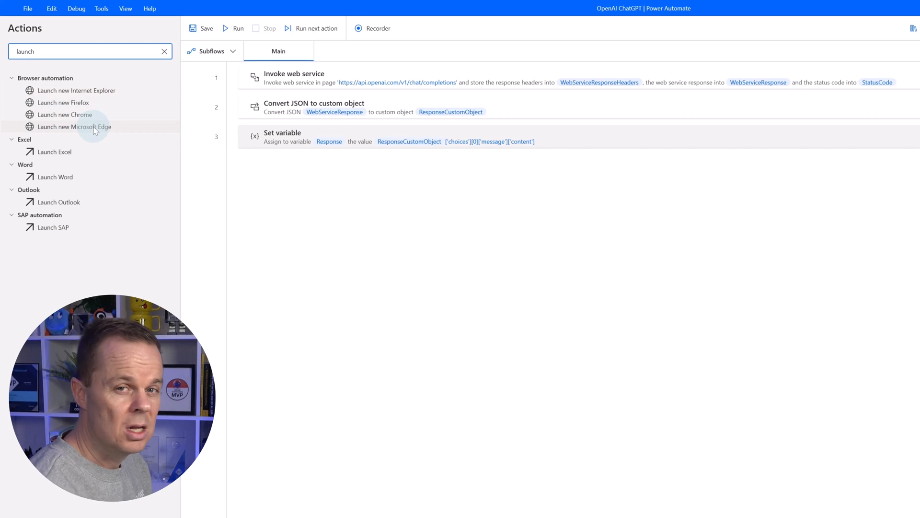
{"action": "mouse_move", "coordinate": [74, 126]}
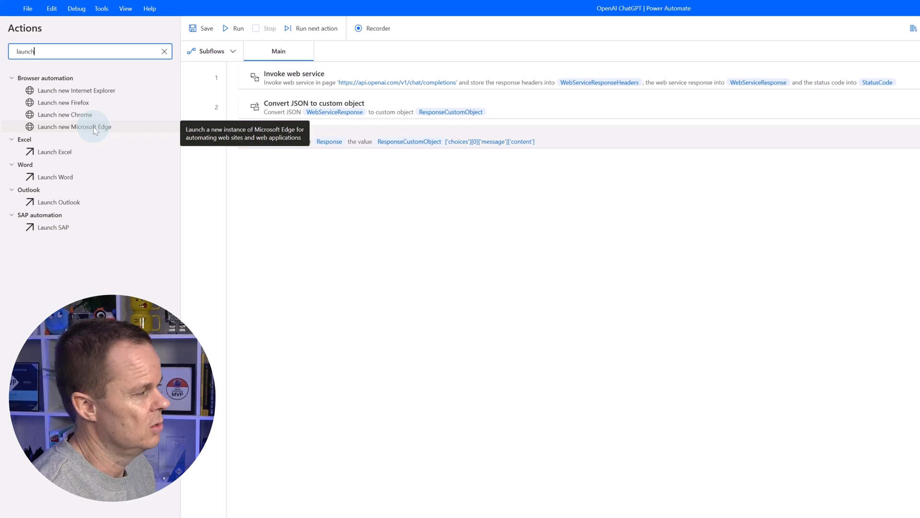
{"action": "double_click", "coordinate": [75, 126]}
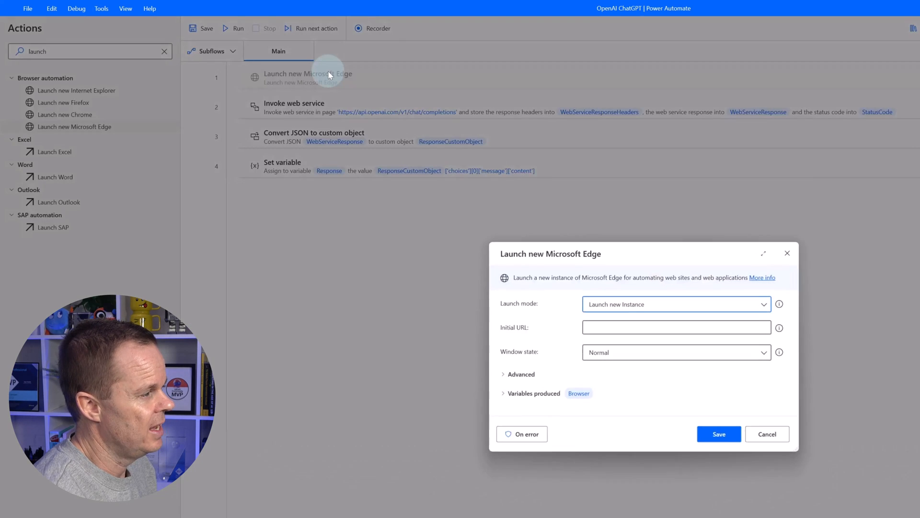
{"action": "mouse_move", "coordinate": [499, 220]}
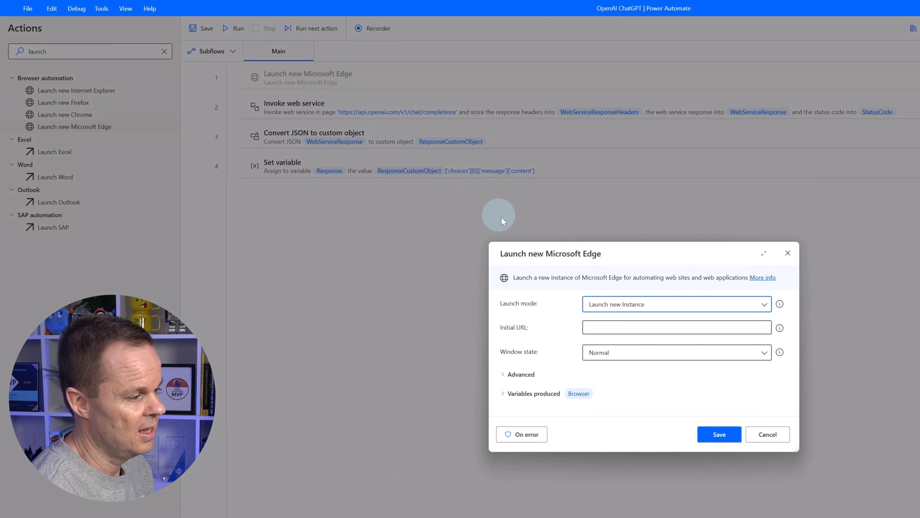
{"action": "left_click", "coordinate": [676, 303]}
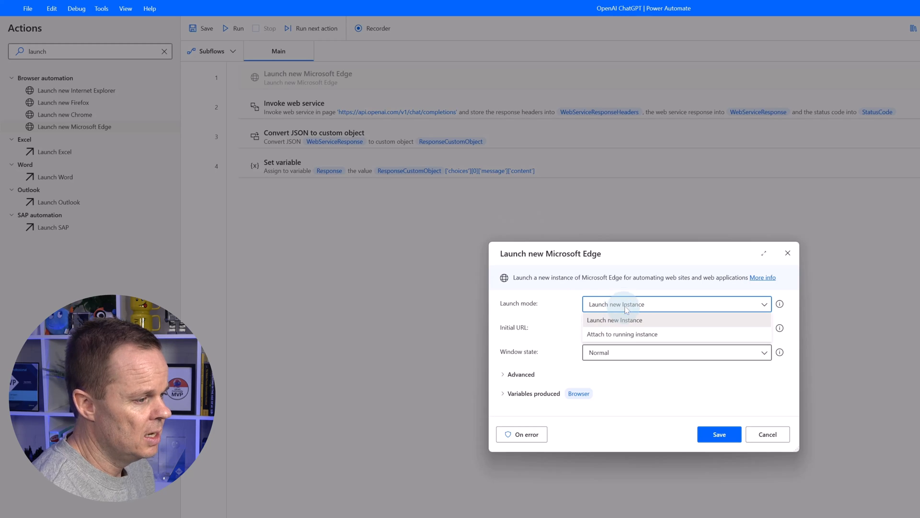
{"action": "left_click", "coordinate": [622, 334]}
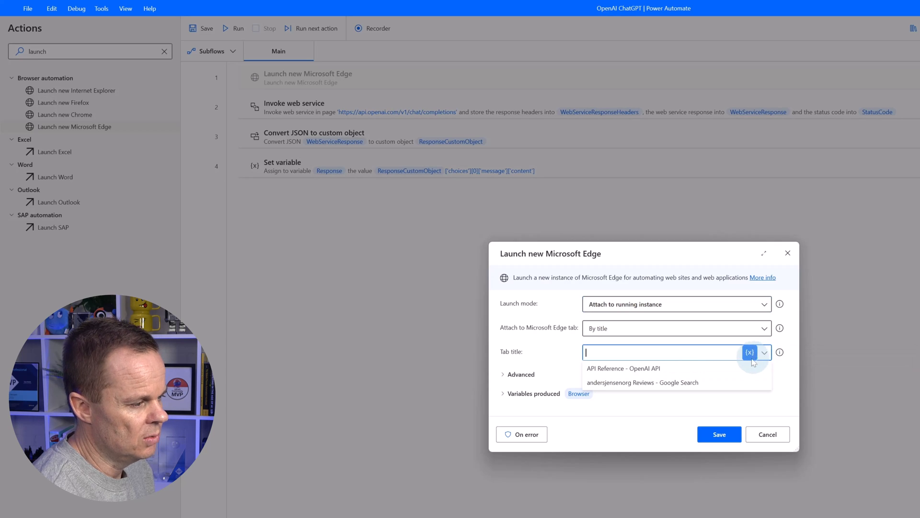
{"action": "mouse_move", "coordinate": [714, 382]}
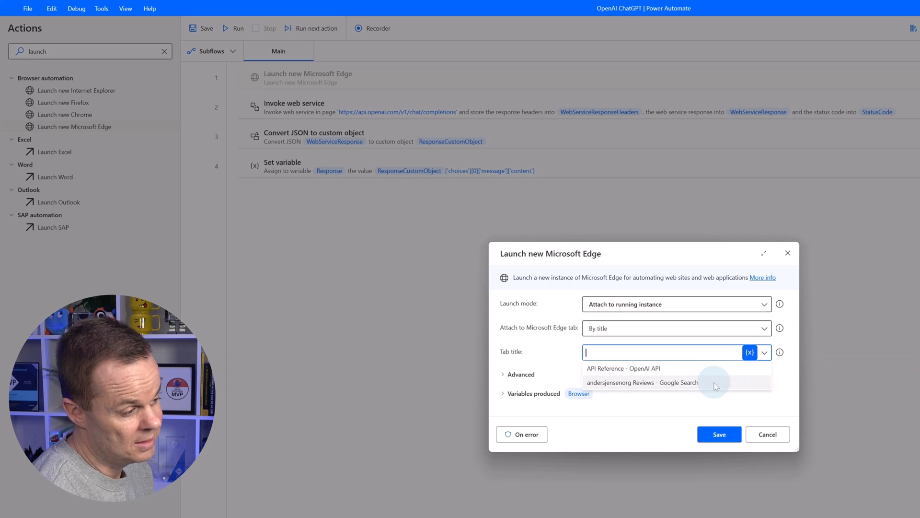
{"action": "left_click", "coordinate": [642, 382]}
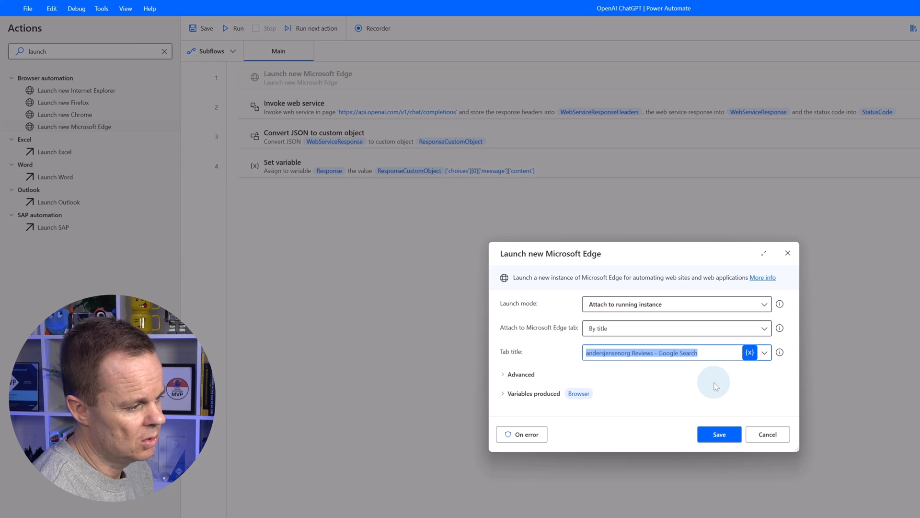
{"action": "mouse_move", "coordinate": [600, 414]}
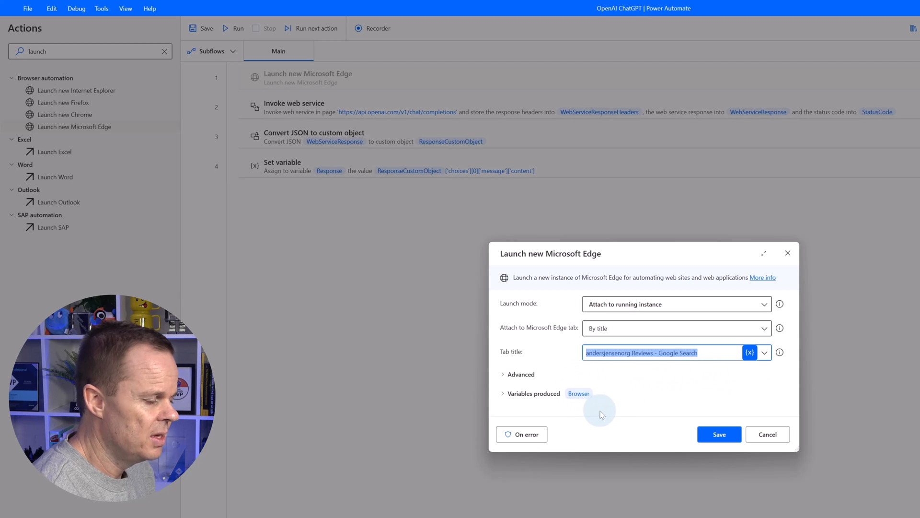
{"action": "left_click", "coordinate": [719, 434]}
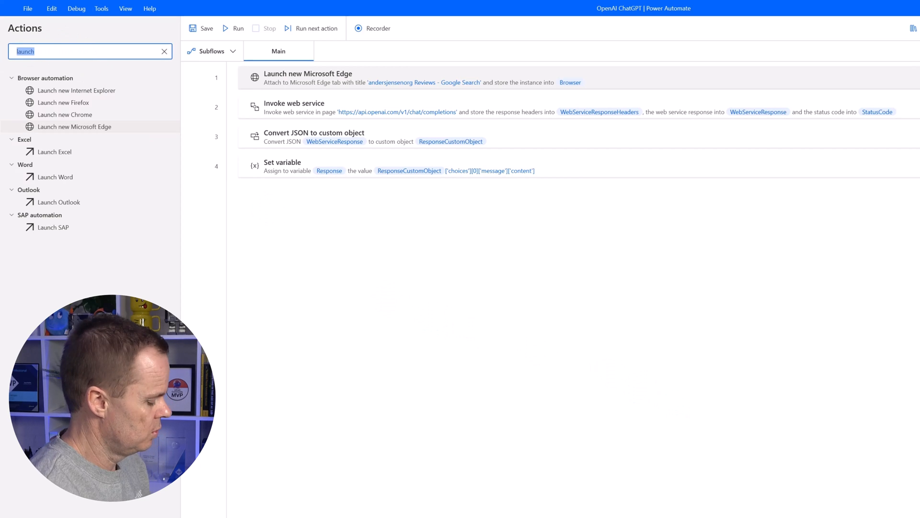
Add Get details of element on web page, capturing the review Div's text into a Review variable
{"action": "type", "text": "get detail"}
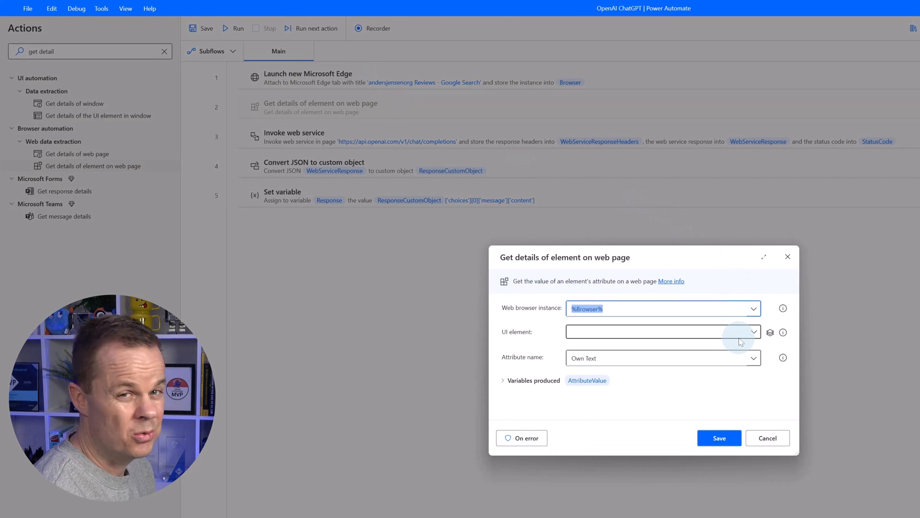
{"action": "left_click", "coordinate": [753, 332]}
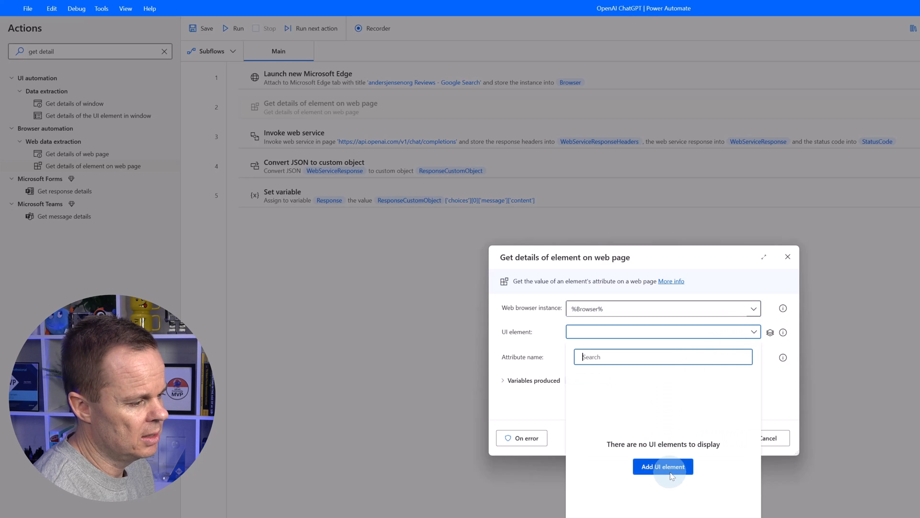
{"action": "left_click", "coordinate": [662, 467]}
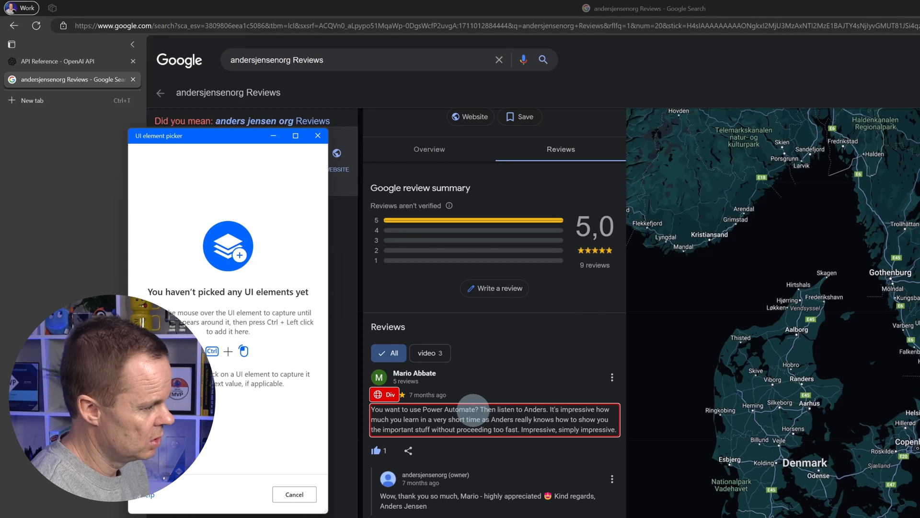
{"action": "key", "text": "ctrl"}
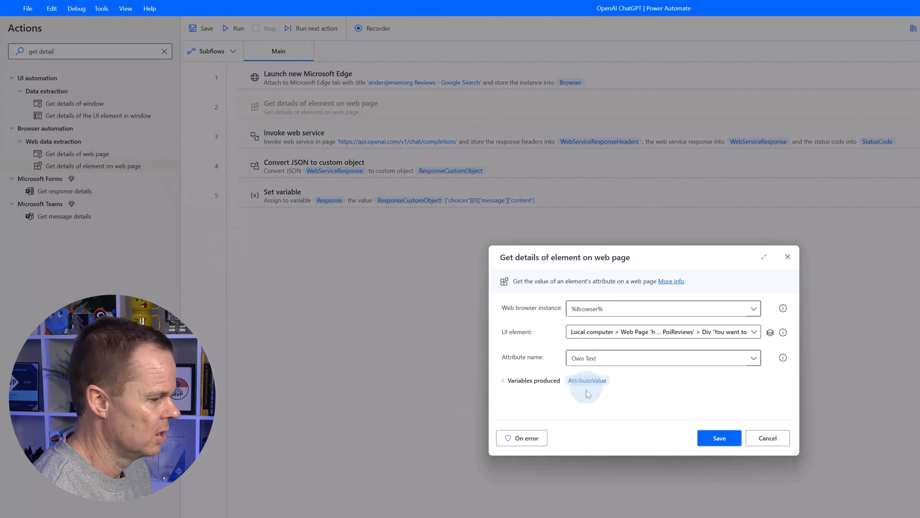
{"action": "left_click", "coordinate": [504, 379]}
{"action": "type", "text": "Review"}
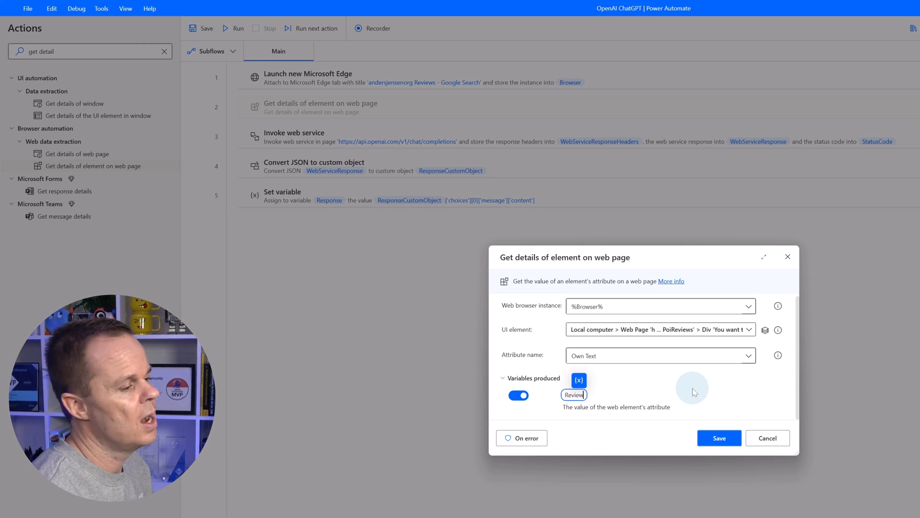
{"action": "mouse_move", "coordinate": [596, 400]}
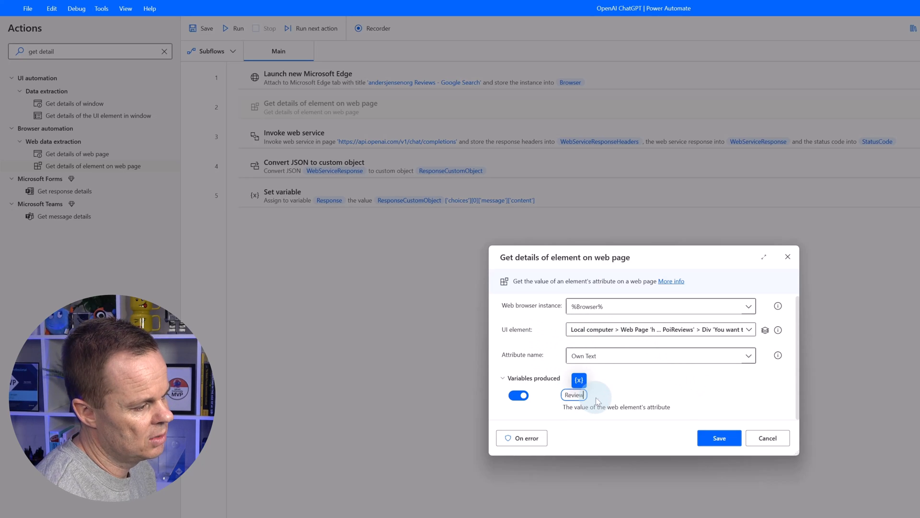
{"action": "mouse_move", "coordinate": [609, 413]}
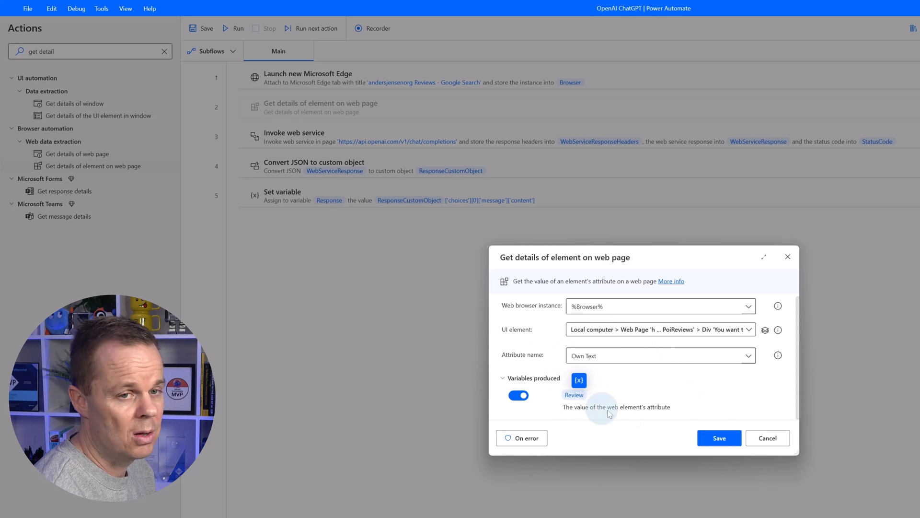
{"action": "left_click", "coordinate": [719, 438]}
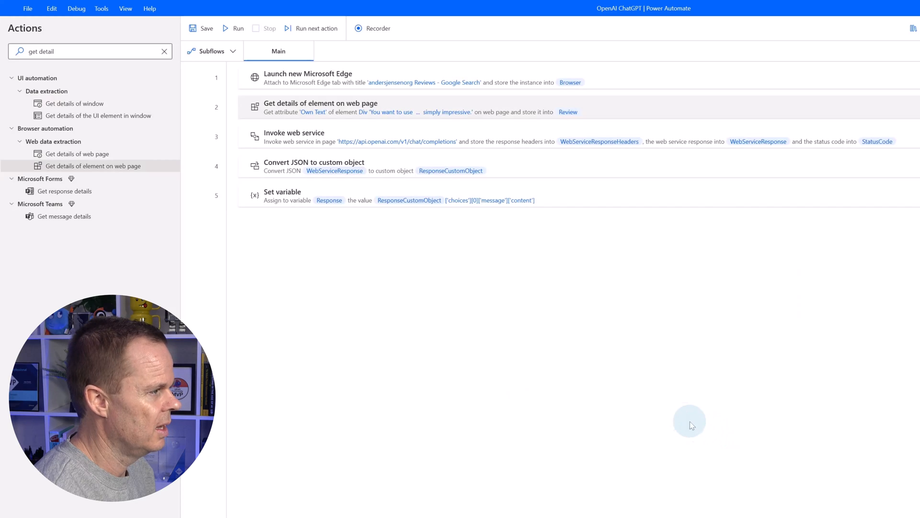
{"action": "mouse_move", "coordinate": [675, 420]}
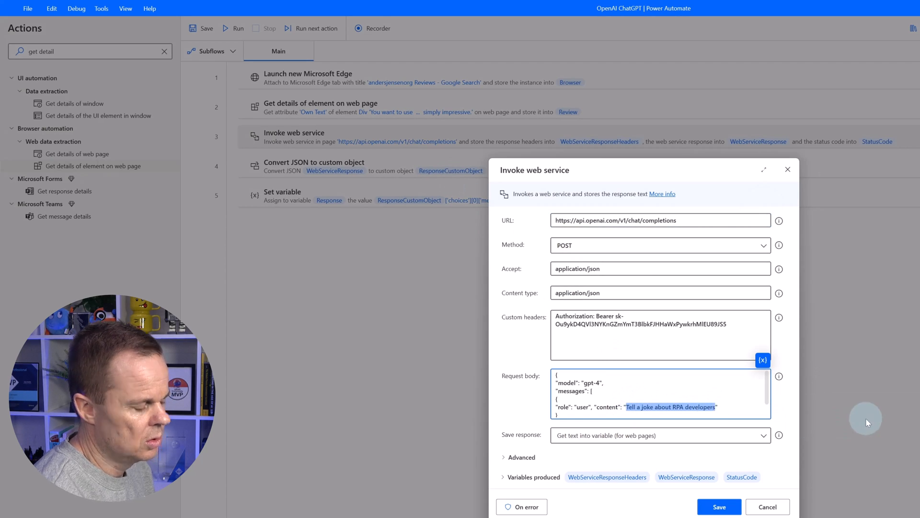
Rewrite the request prompt to analyze sentiment in five words only for %Review%, save it and run the flow
{"action": "type", "text": "Ana\""}
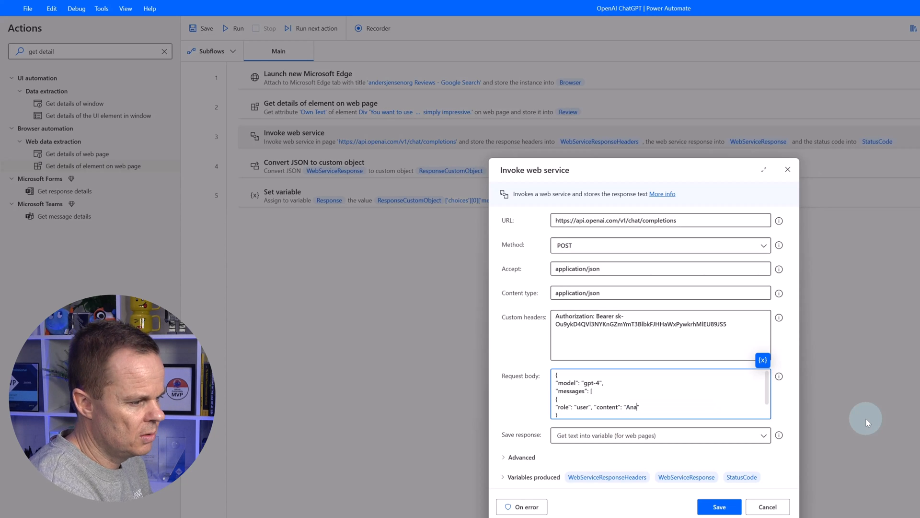
{"action": "type", "text": "lyze the sent"}
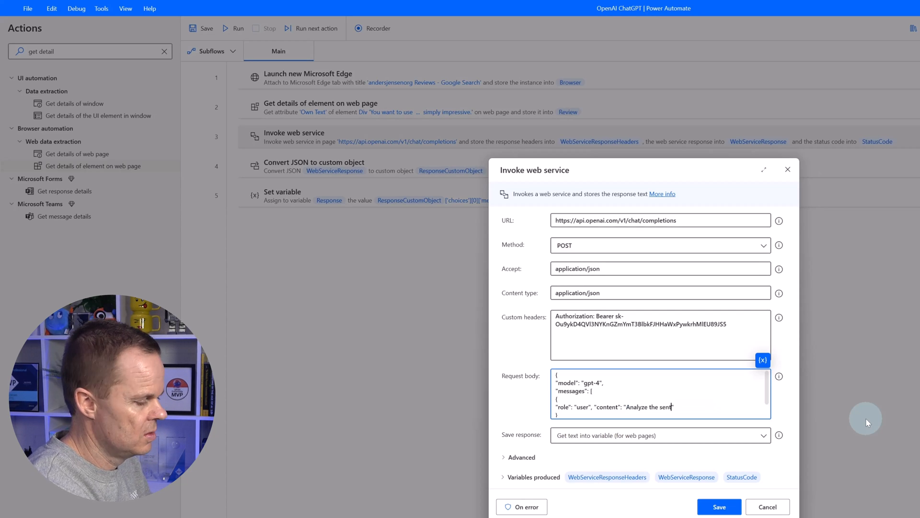
{"action": "type", "text": "iment"}
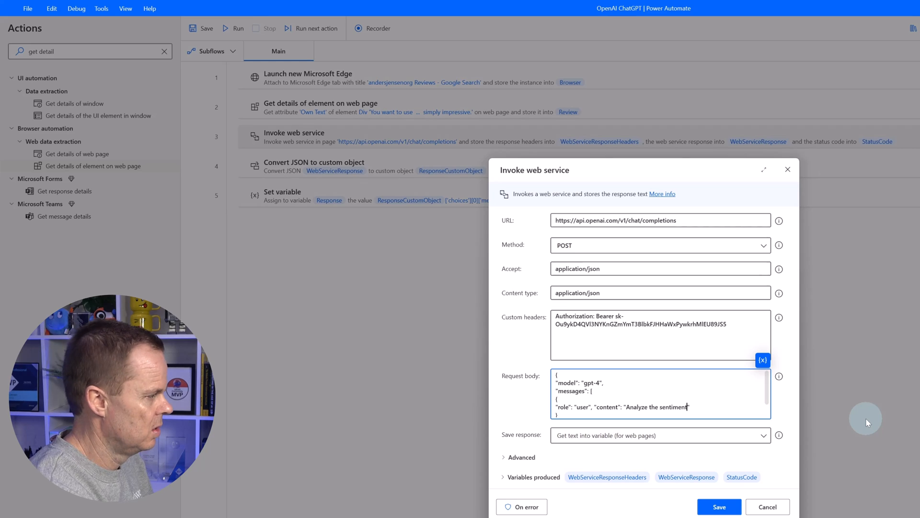
{"action": "type", "text": "and output the result in five words. Encapsulate the result in two"}
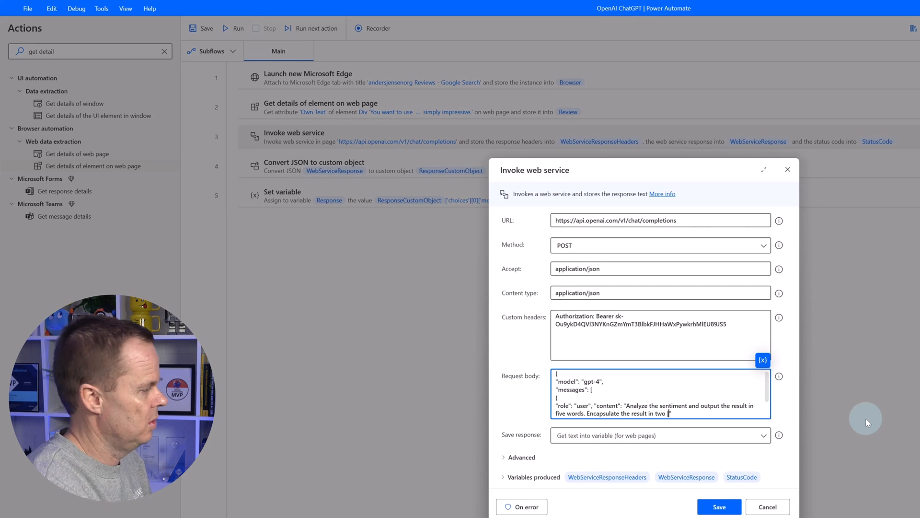
{"action": "type", "text": ". Do not return an"}
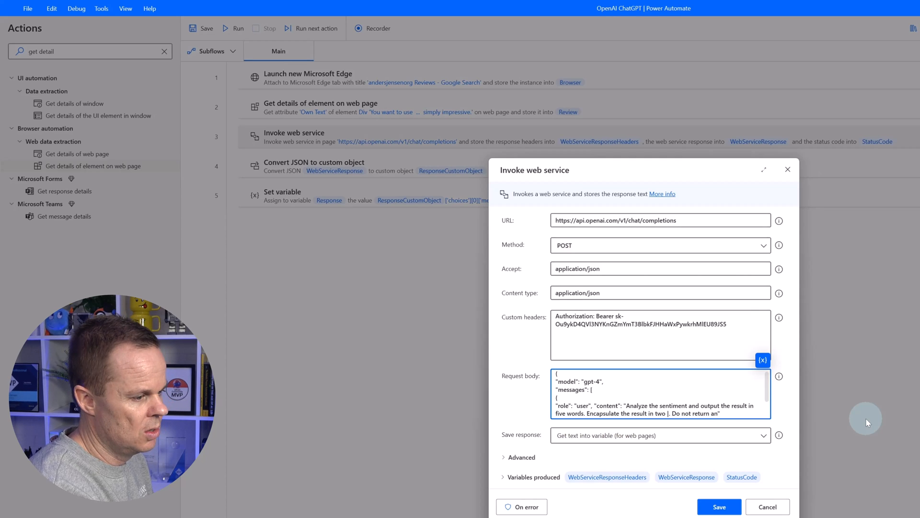
{"action": "type", "text": "y other text"}
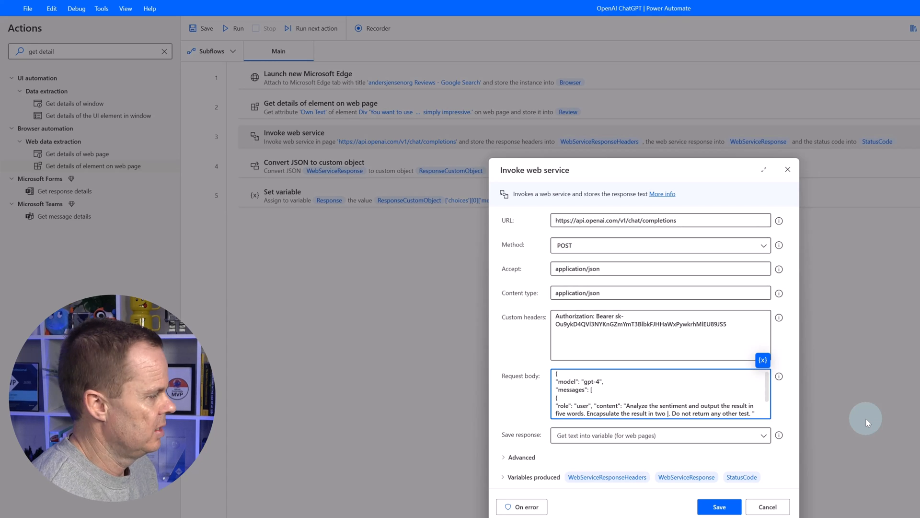
{"action": "mouse_move", "coordinate": [763, 359]}
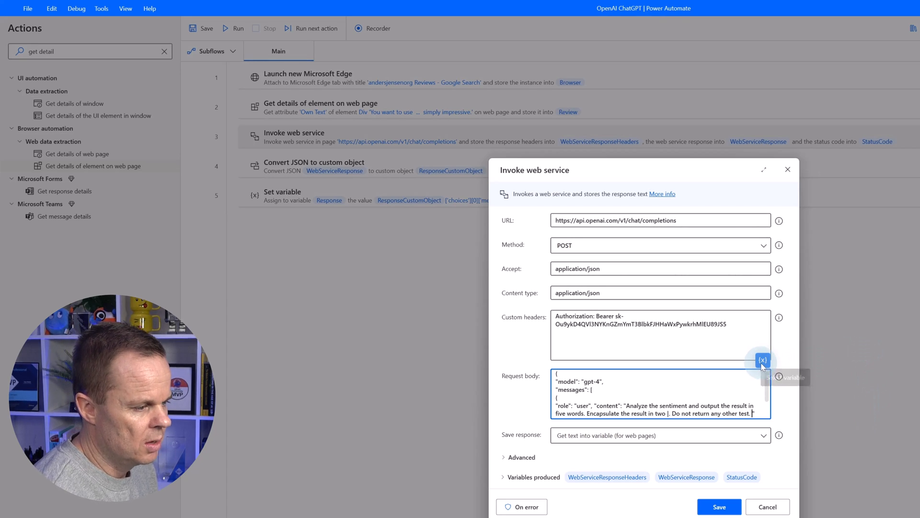
{"action": "type", "text": "Here go"}
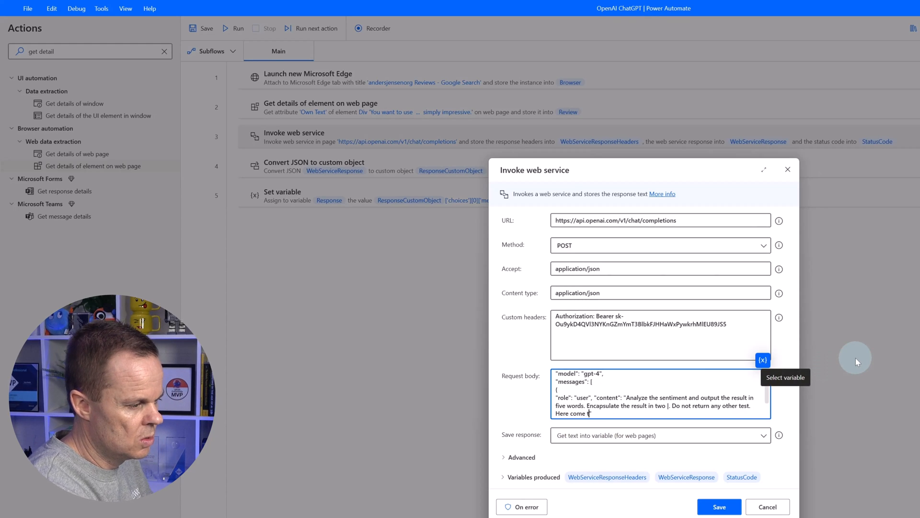
{"action": "type", "text": "s"}
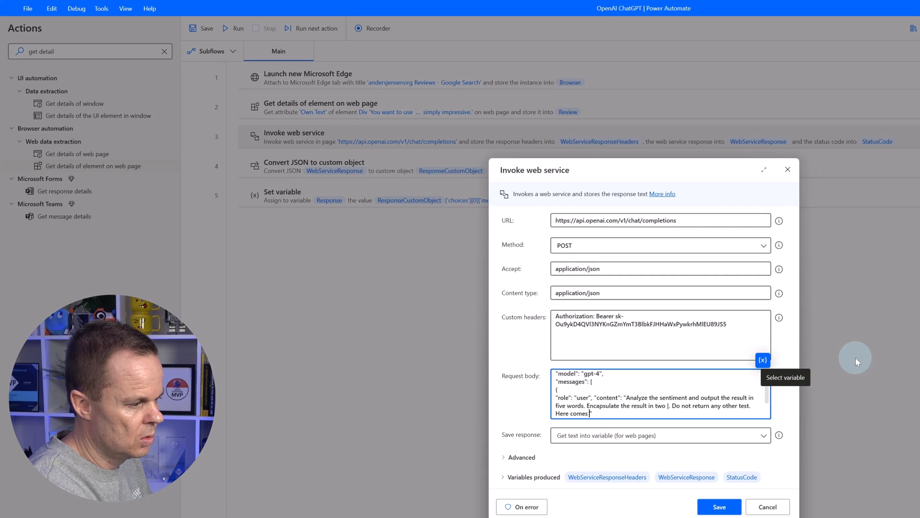
{"action": "type", "text": "the review:"}
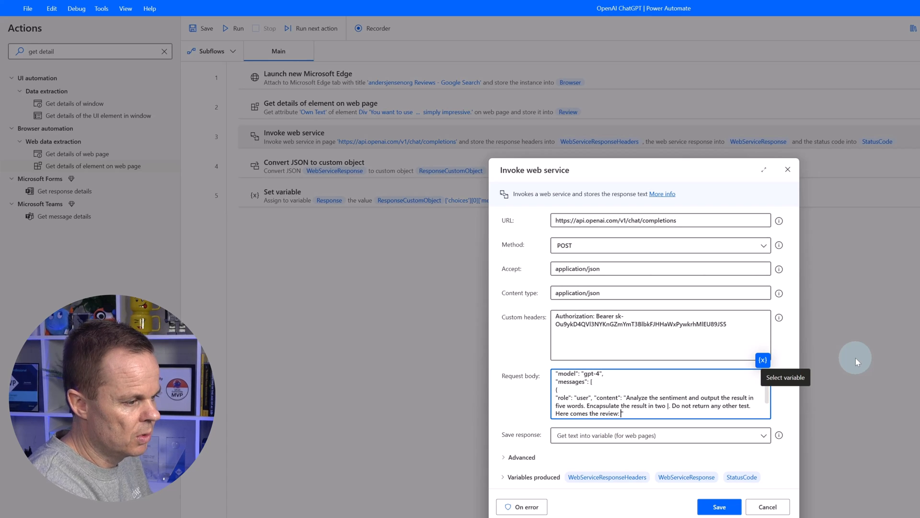
{"action": "left_click", "coordinate": [763, 359]}
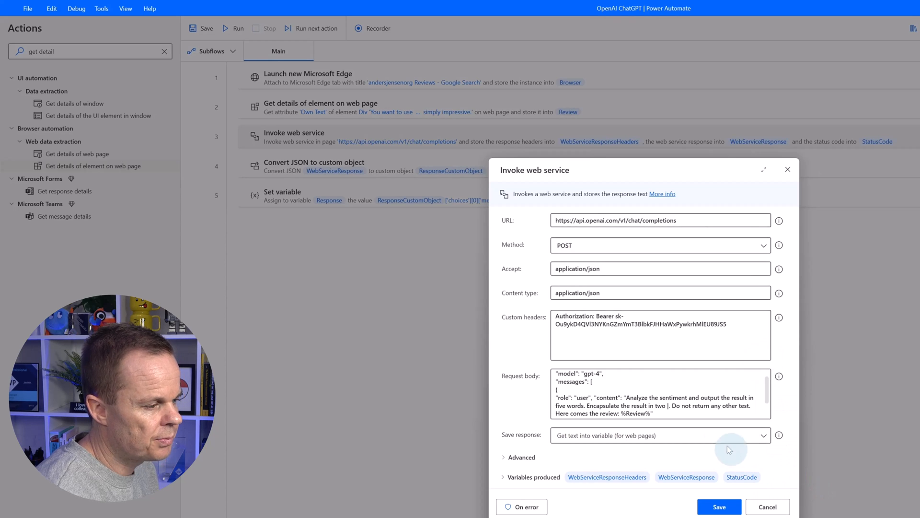
{"action": "mouse_move", "coordinate": [700, 465]}
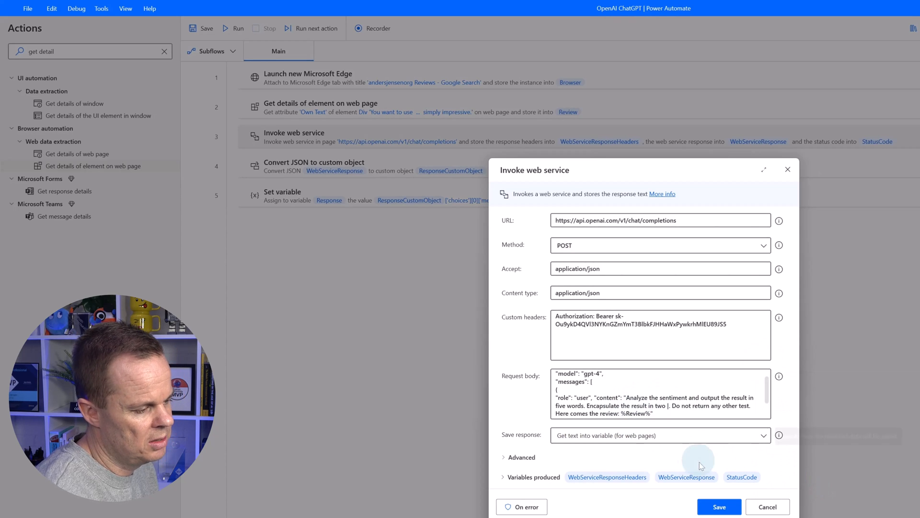
{"action": "left_click", "coordinate": [719, 506]}
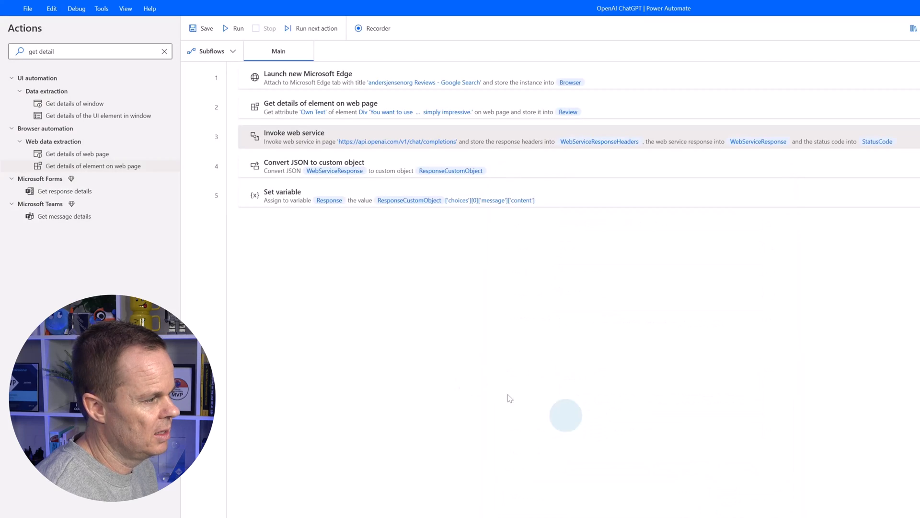
{"action": "left_click", "coordinate": [234, 28]}
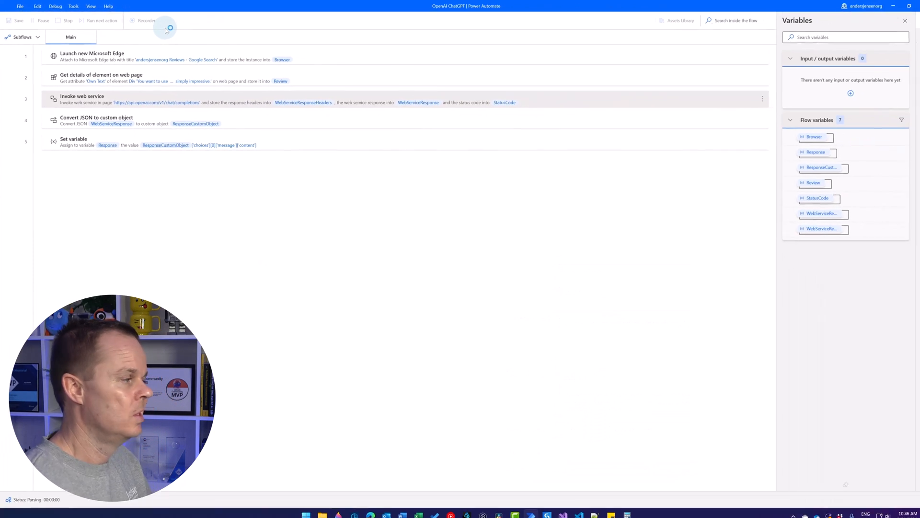